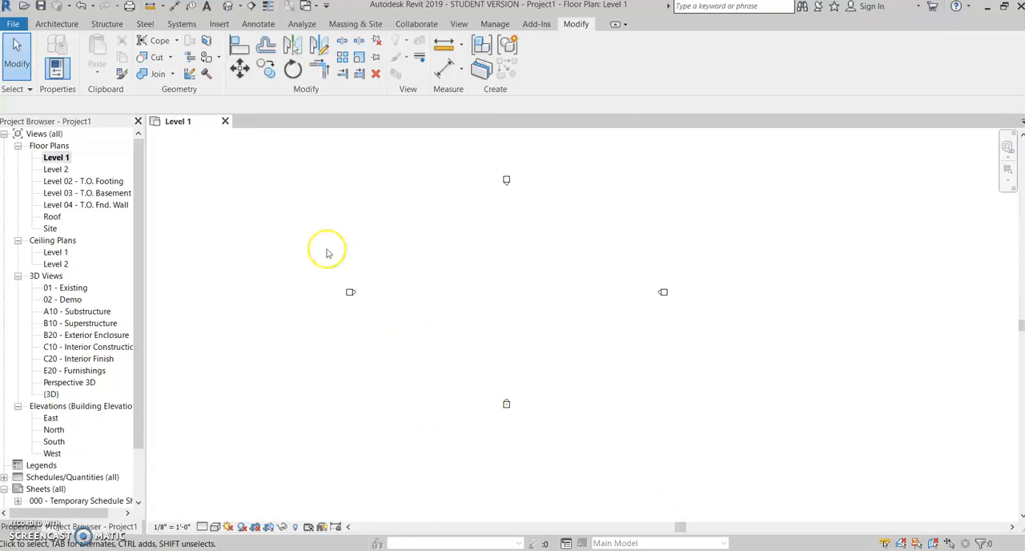
mouse_move(281, 246)
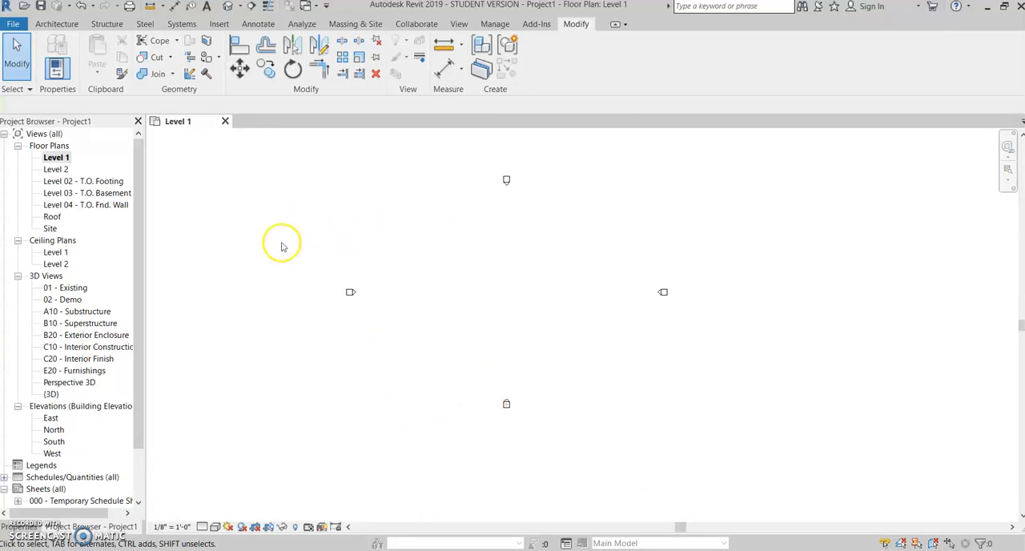
mouse_move(56, 157)
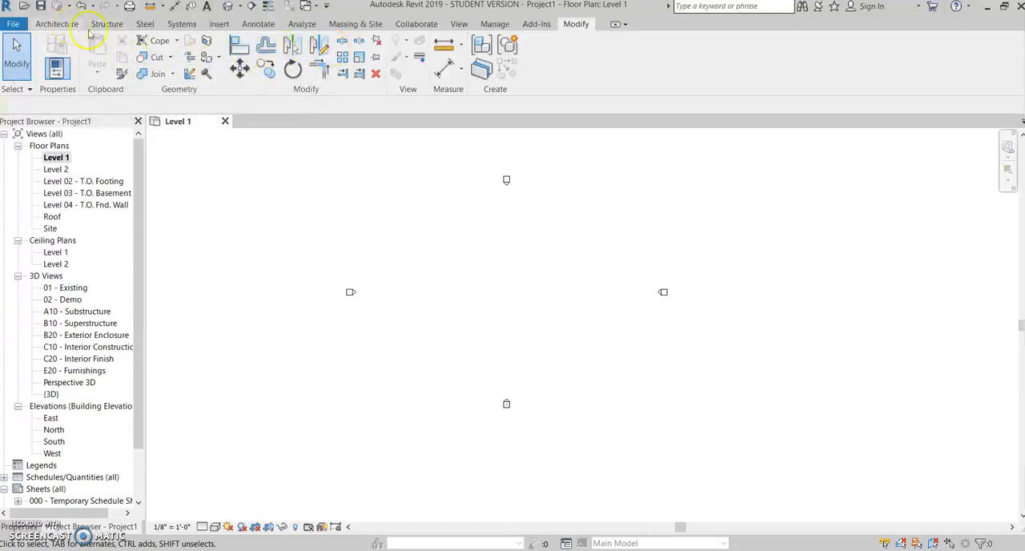
mouse_move(294, 45)
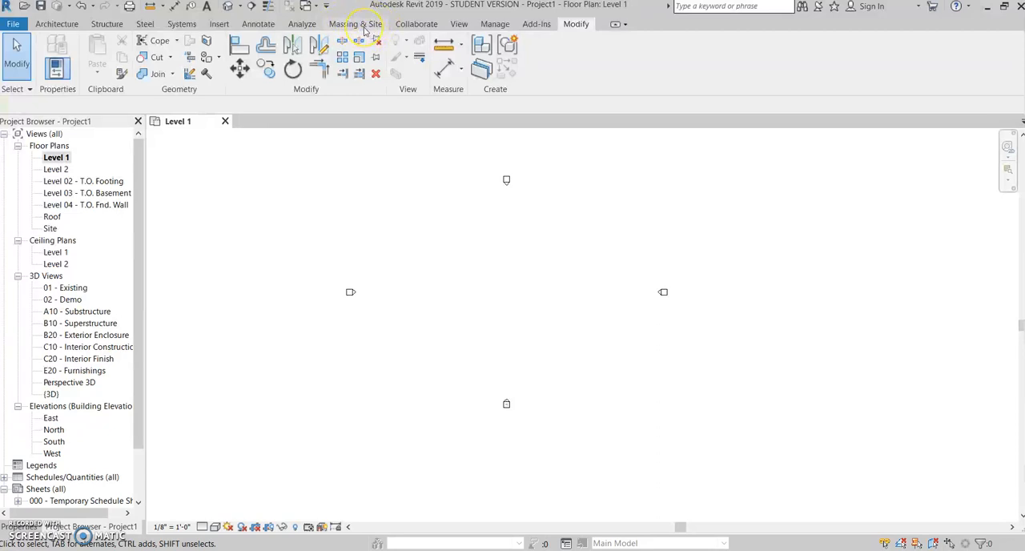
- Create a new in-place mass from Massing & Site and name it 'Glass Dome'
click(355, 23)
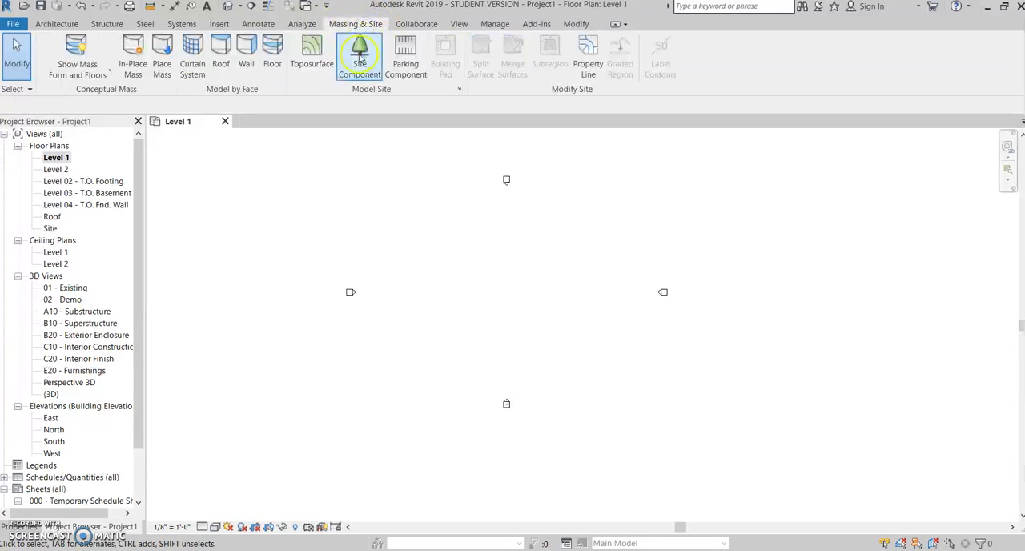
mouse_move(132, 56)
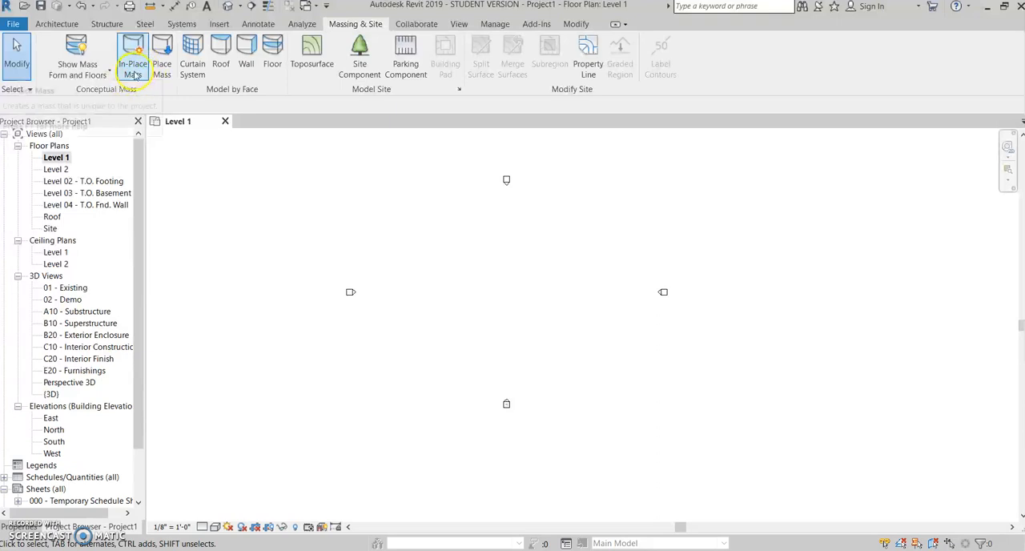
click(132, 56)
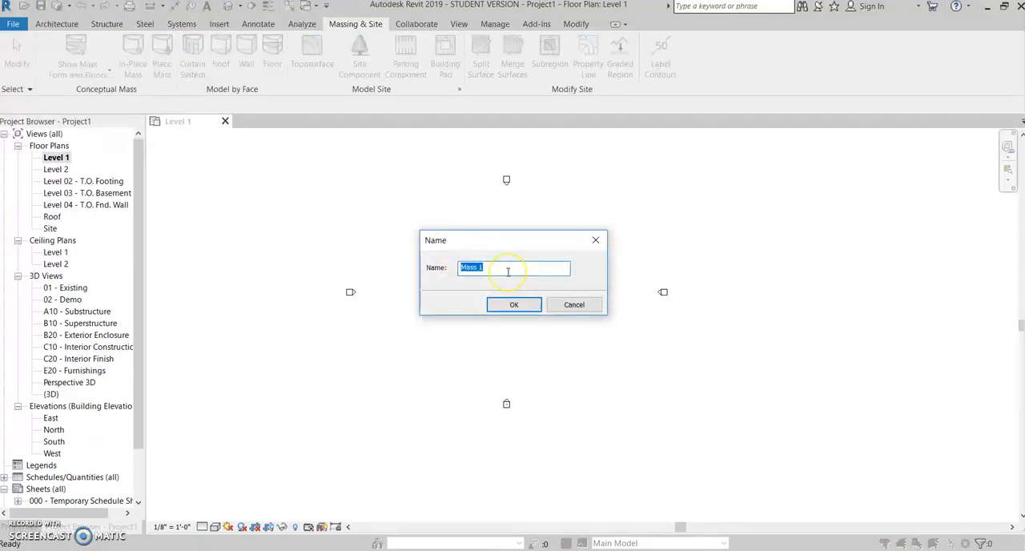
key(Delete)
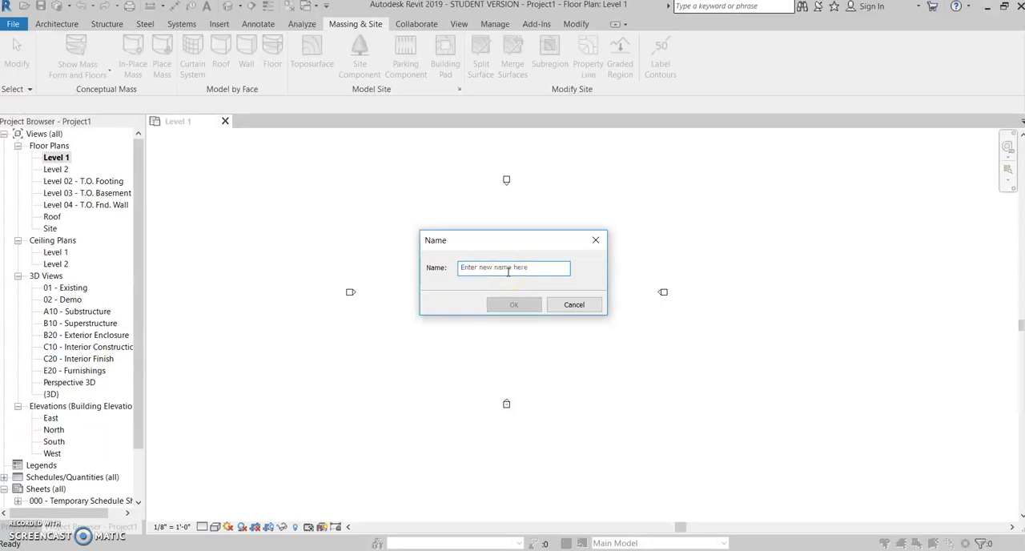
text(Gl)
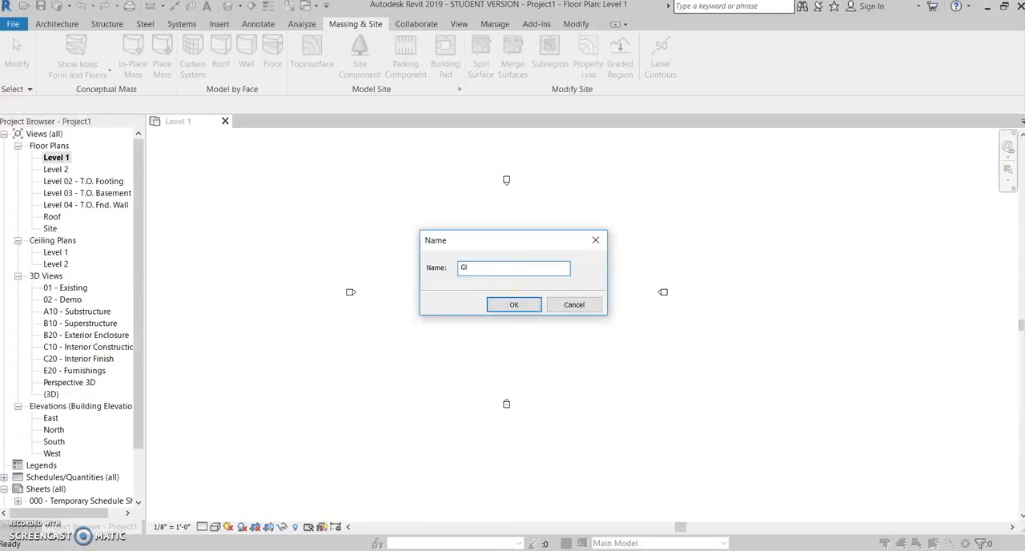
text(Glass Dome)
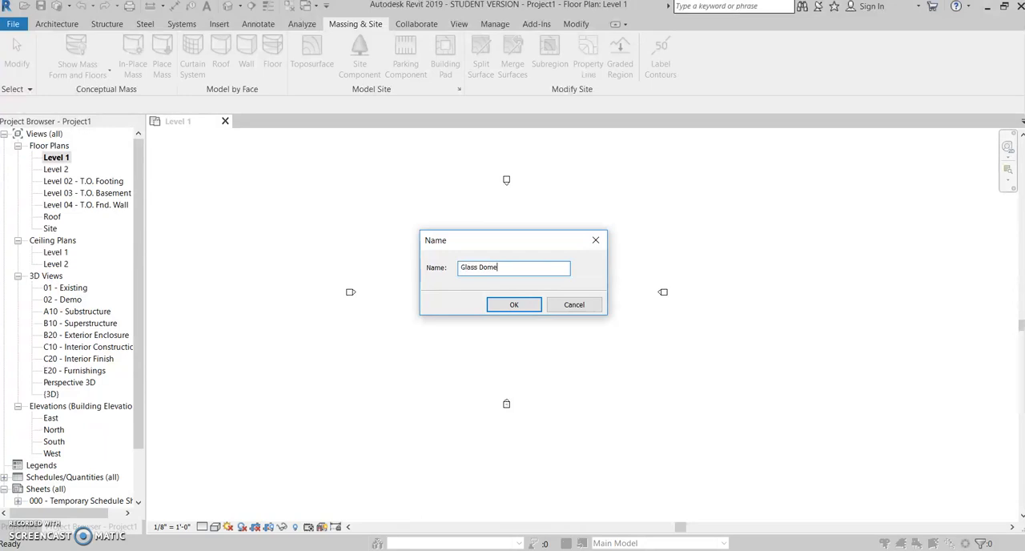
click(513, 305)
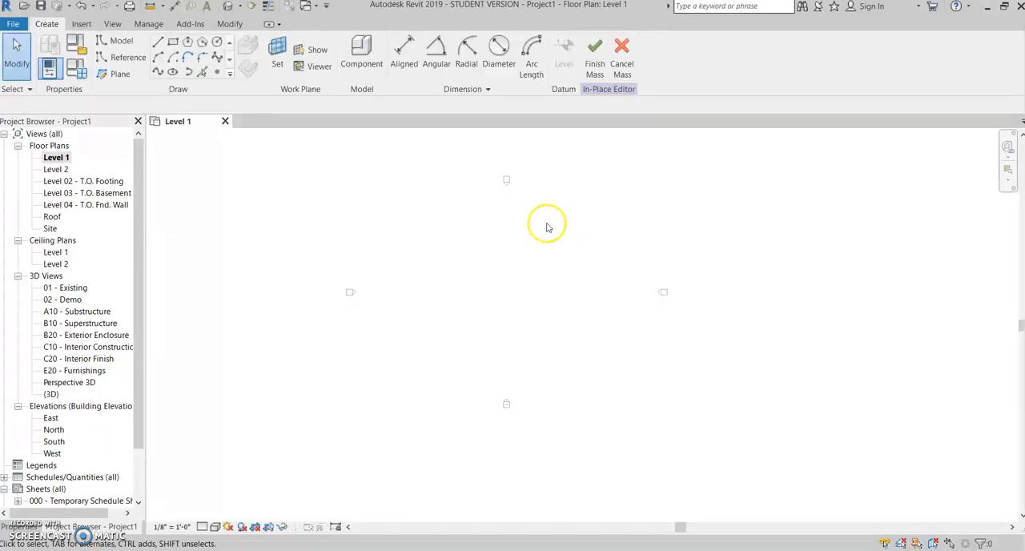
mouse_move(424, 265)
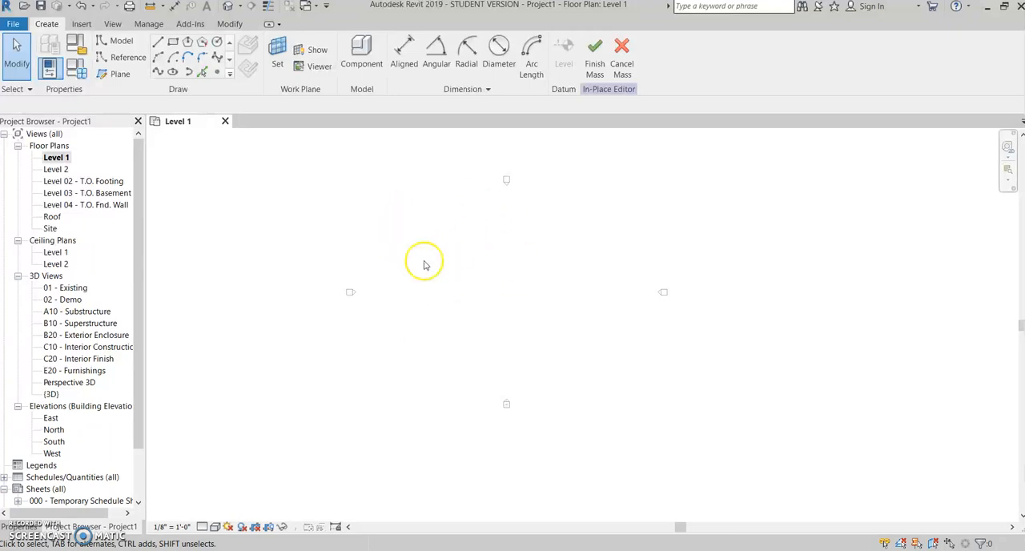
mouse_move(291, 214)
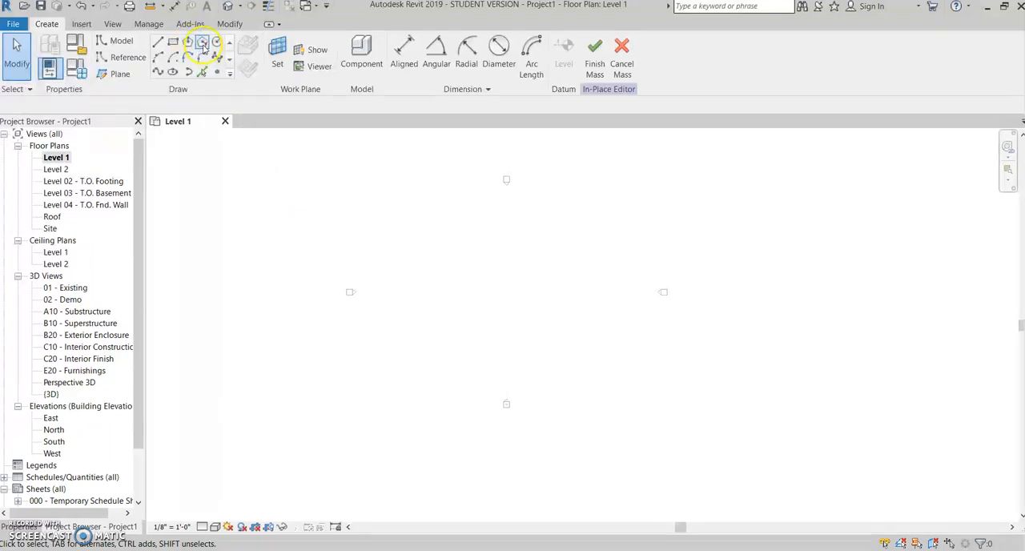
mouse_move(201, 41)
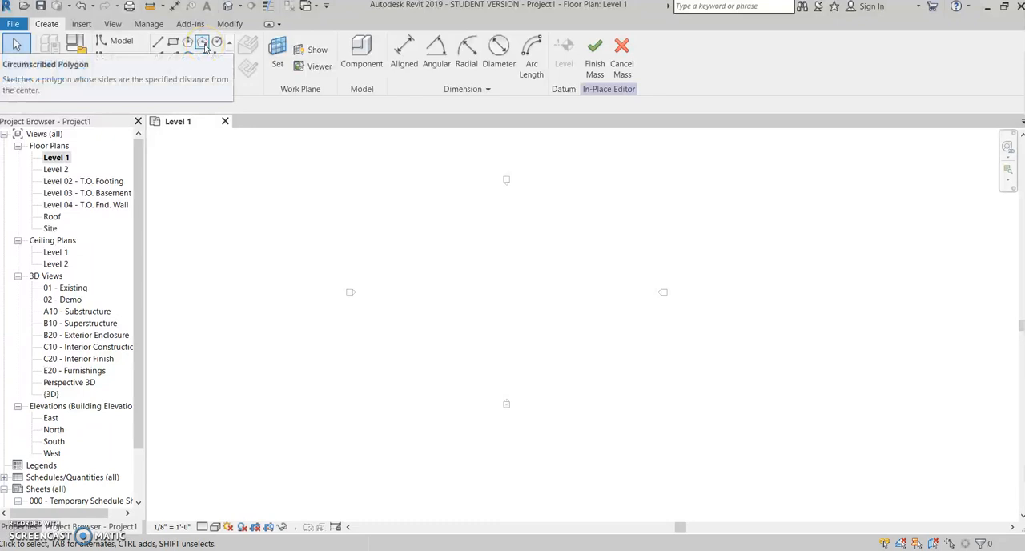
- Pick the Circle draw tool and place its centre in the middle of the Level 1 plan
click(187, 42)
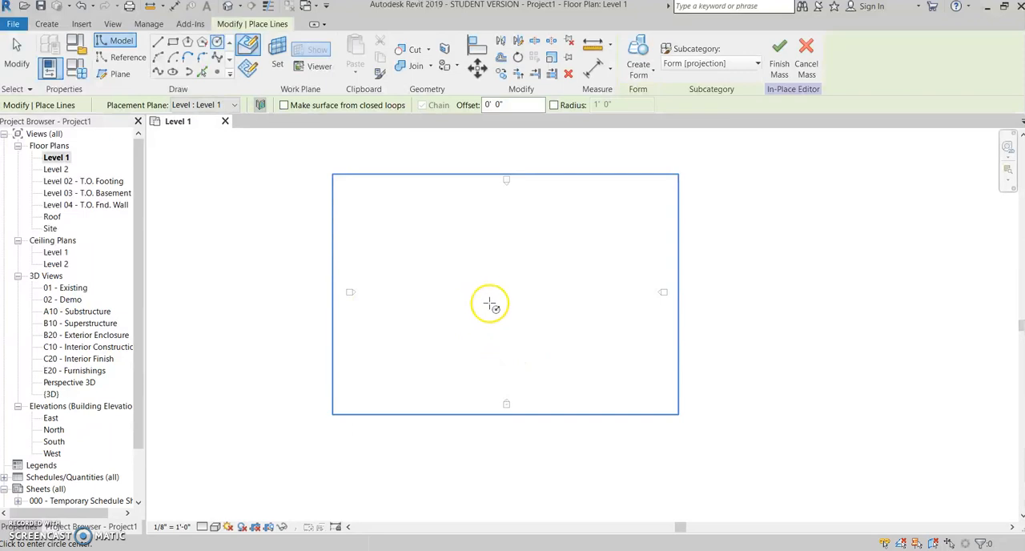
click(490, 303)
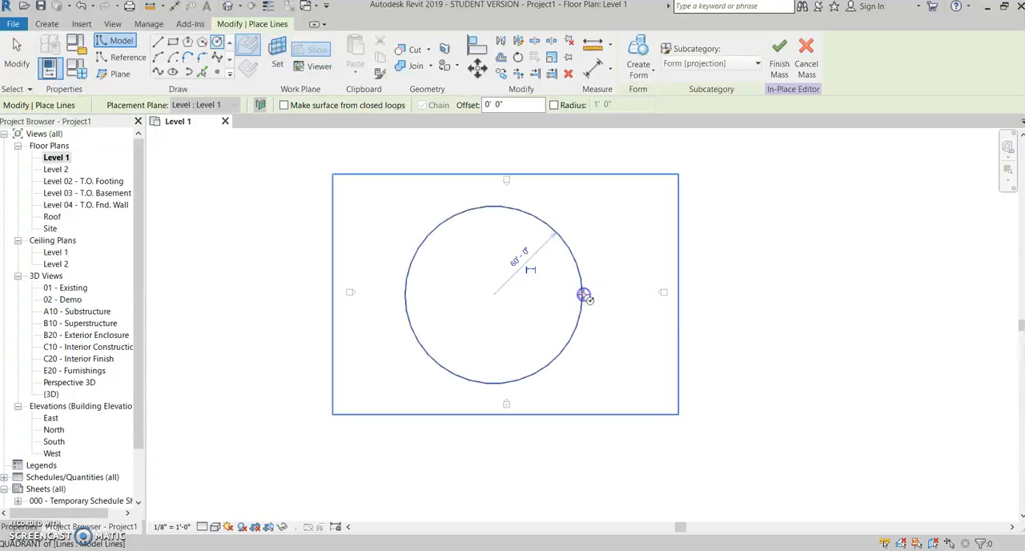
mouse_move(256, 160)
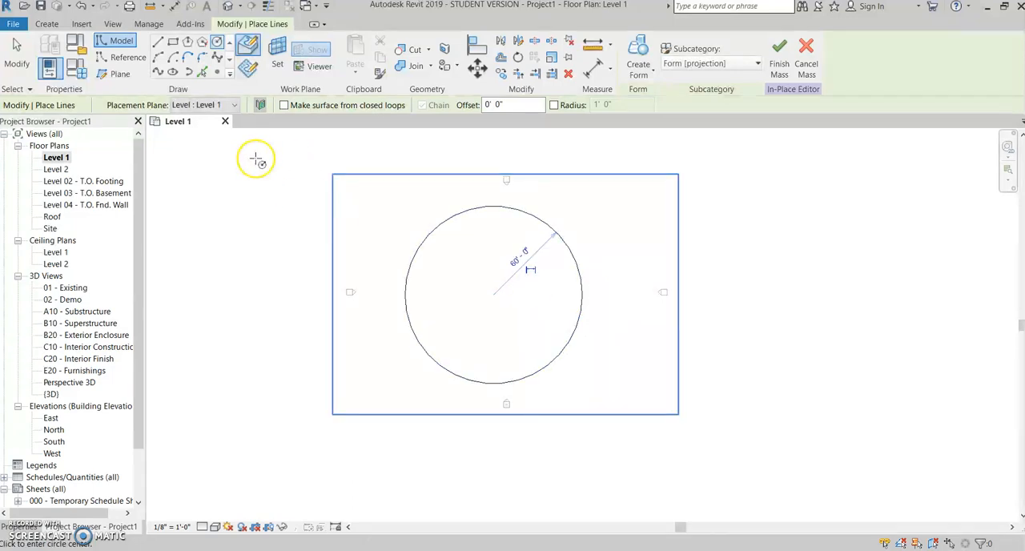
mouse_move(144, 108)
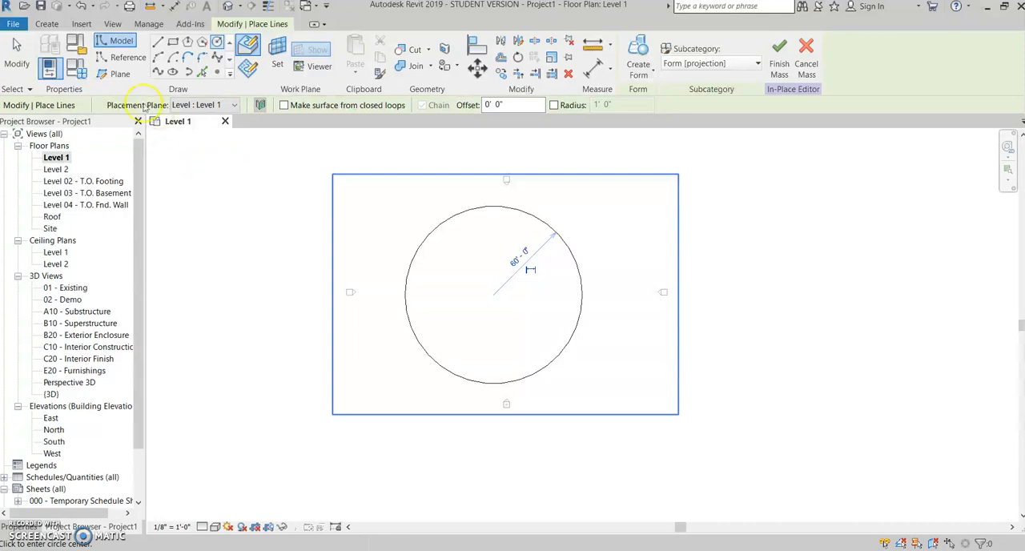
mouse_move(568, 221)
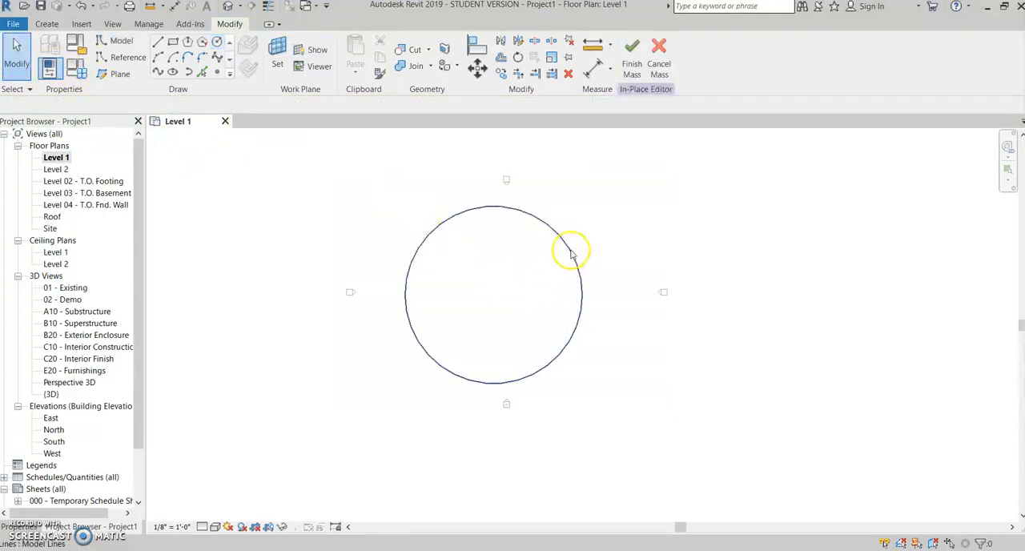
mouse_move(572, 257)
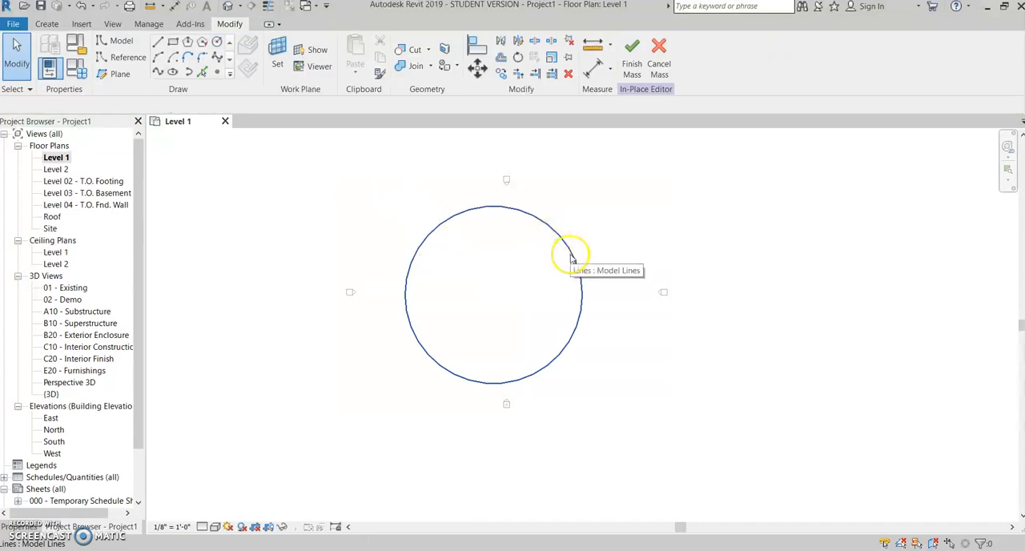
- Select the sketched 60' circle and generate a solid form from it
click(570, 256)
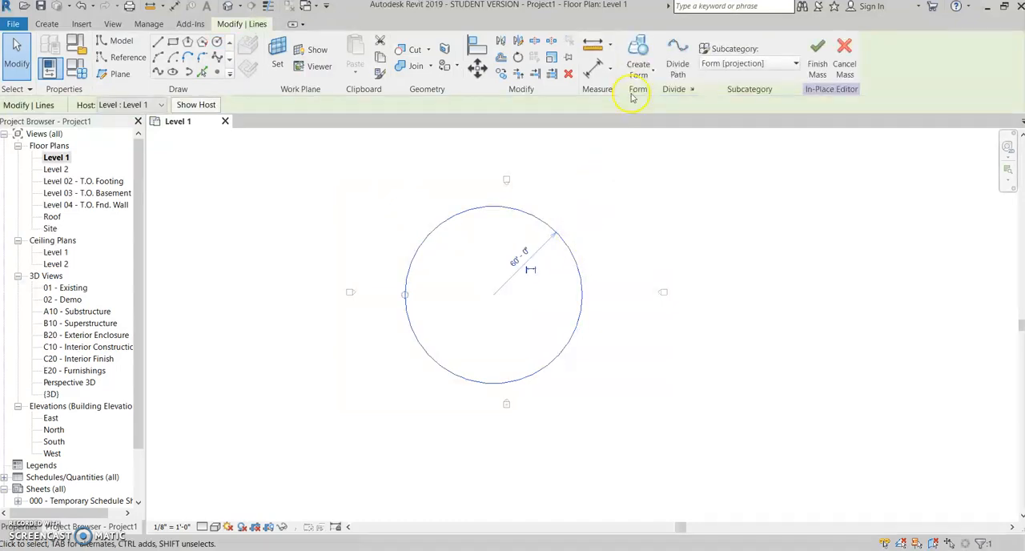
mouse_move(621, 136)
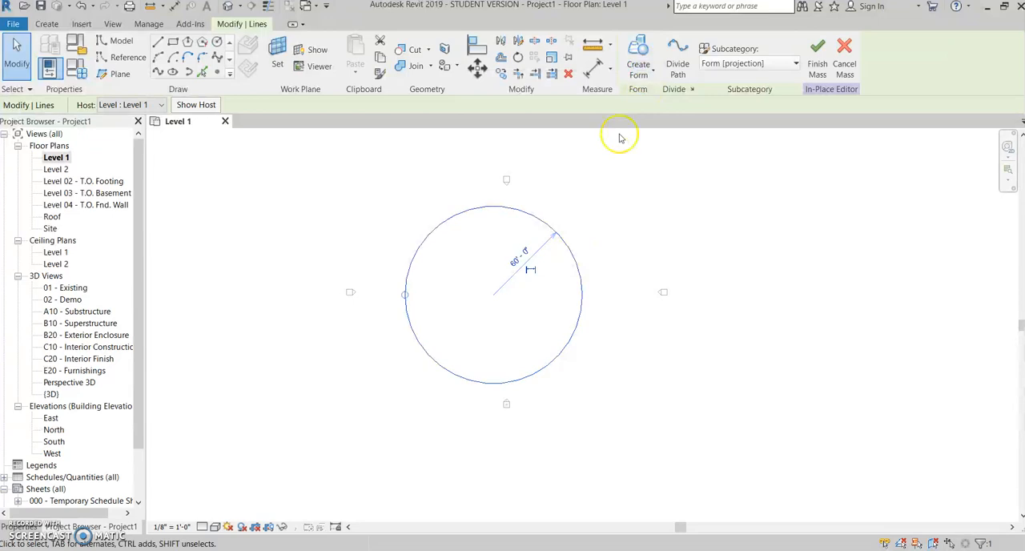
mouse_move(638, 54)
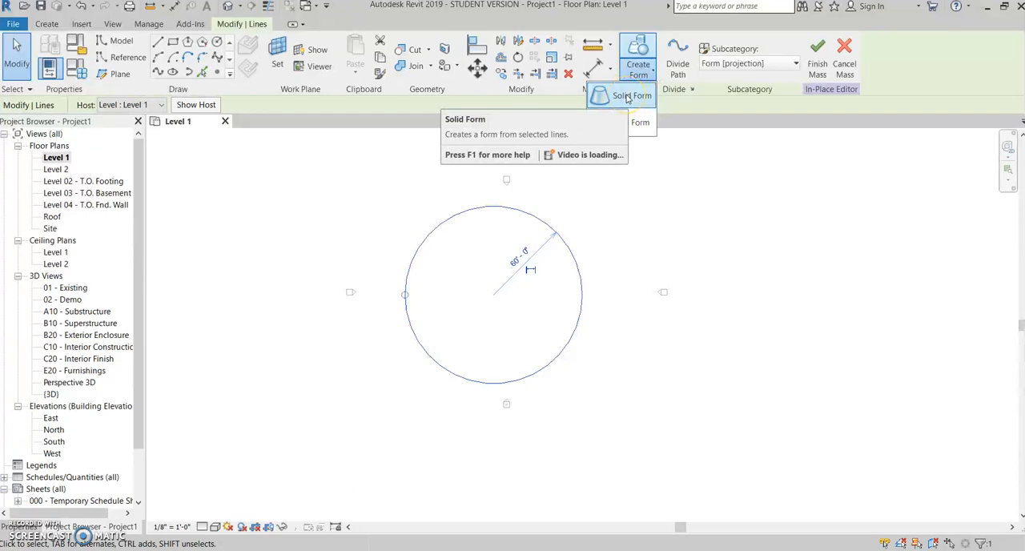
click(633, 95)
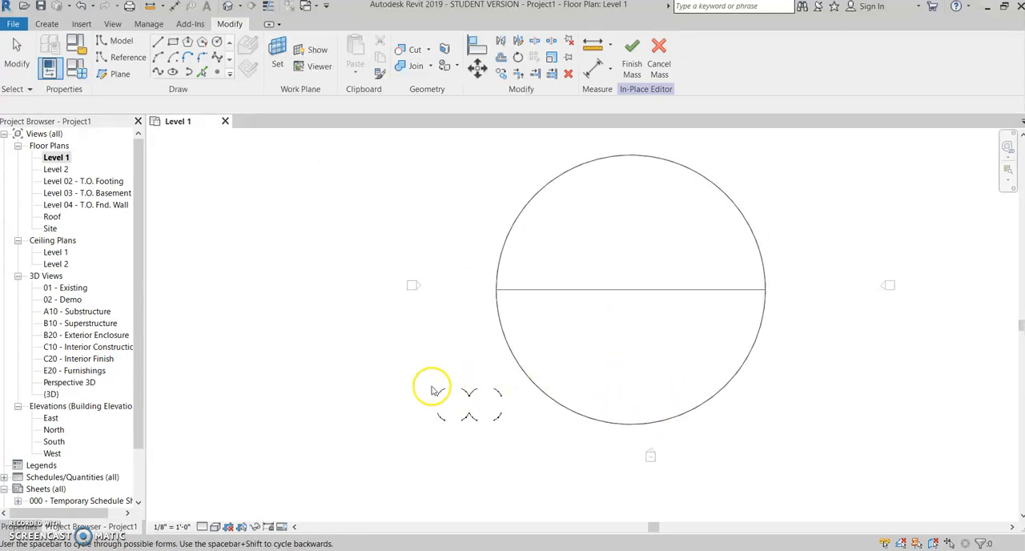
mouse_move(705, 163)
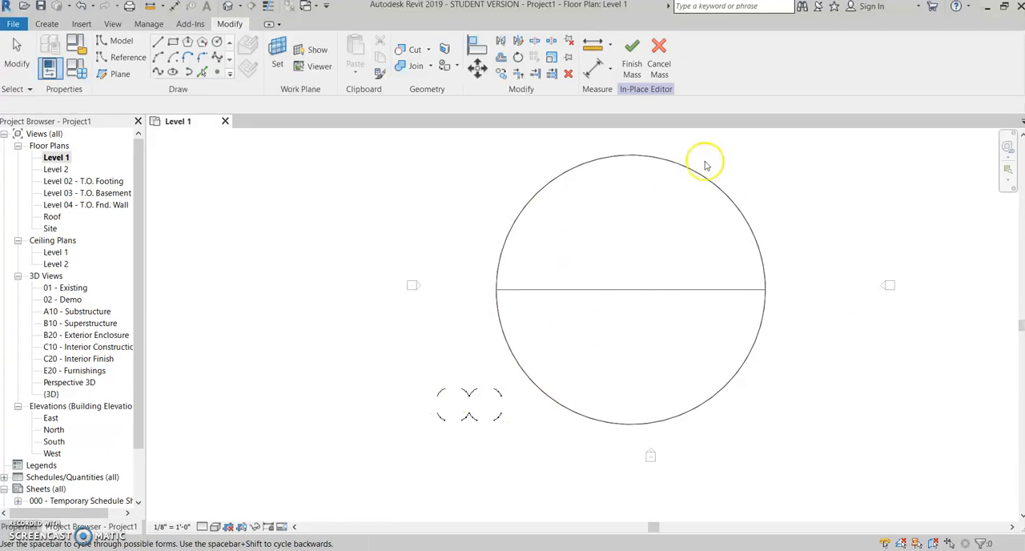
mouse_move(444, 401)
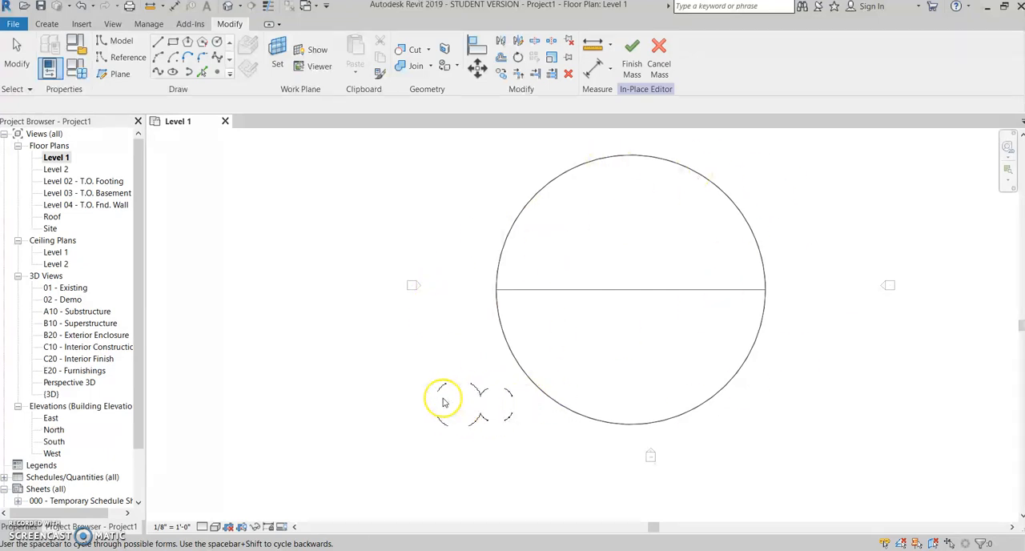
mouse_move(493, 416)
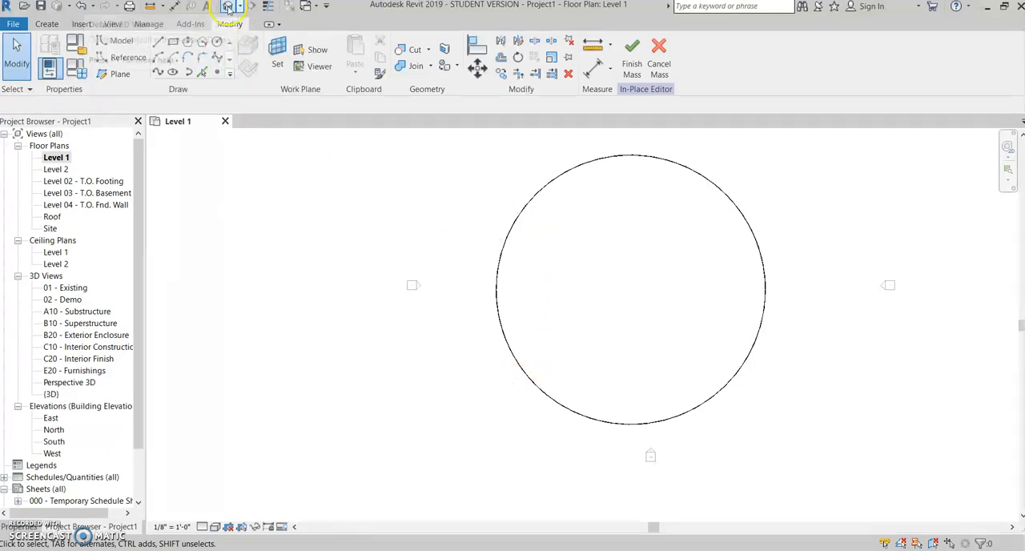
- Switch to the default 3D view and select the sphere form
click(229, 5)
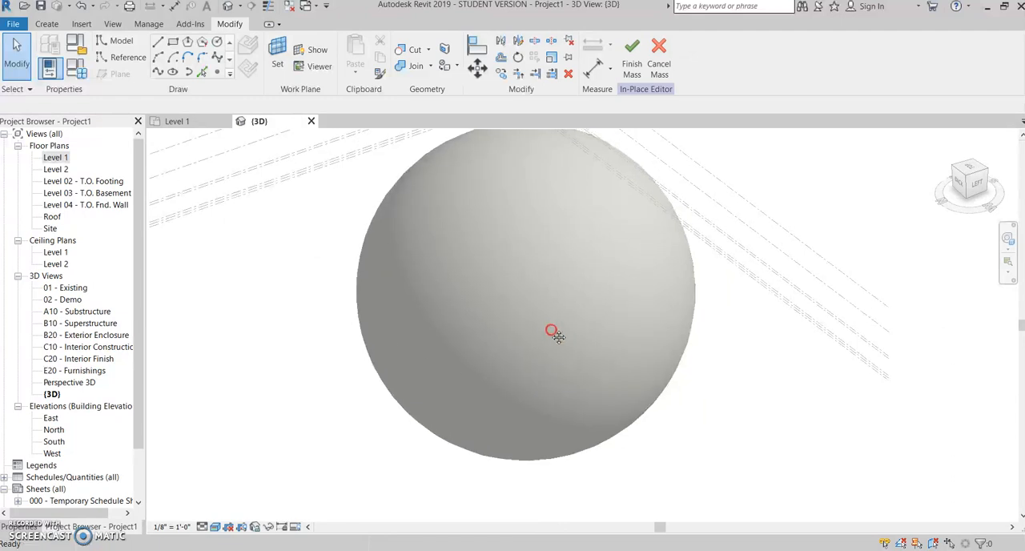
click(631, 52)
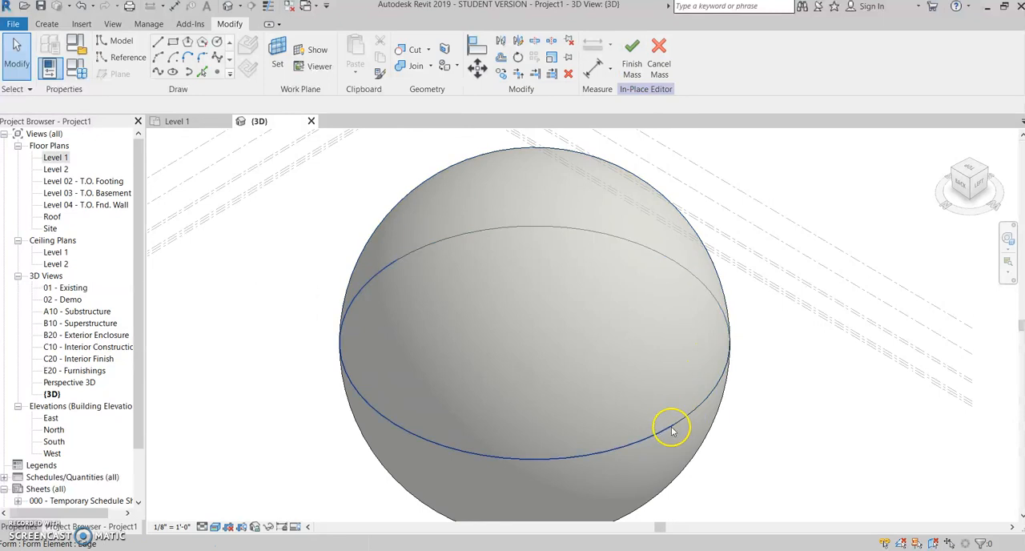
mouse_move(661, 430)
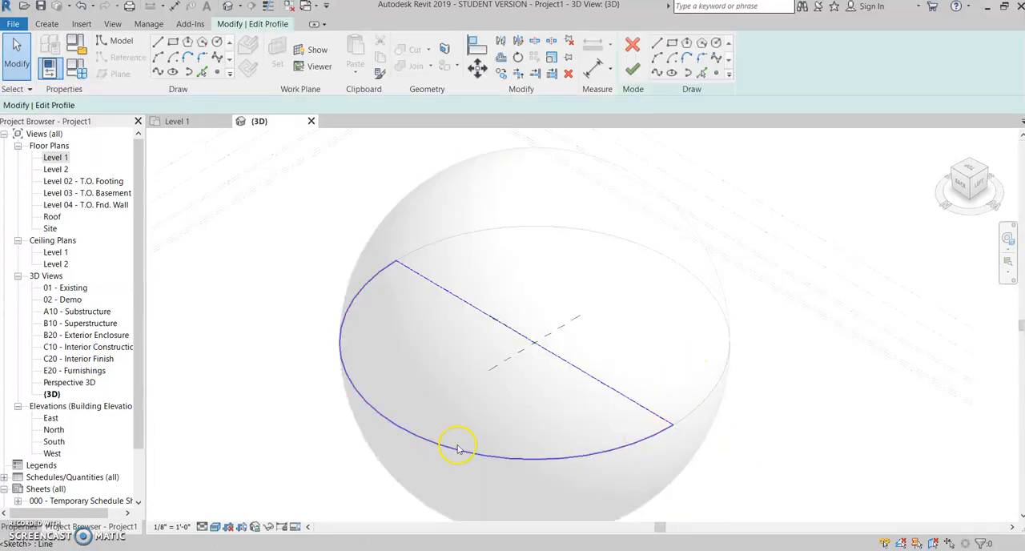
mouse_move(398, 257)
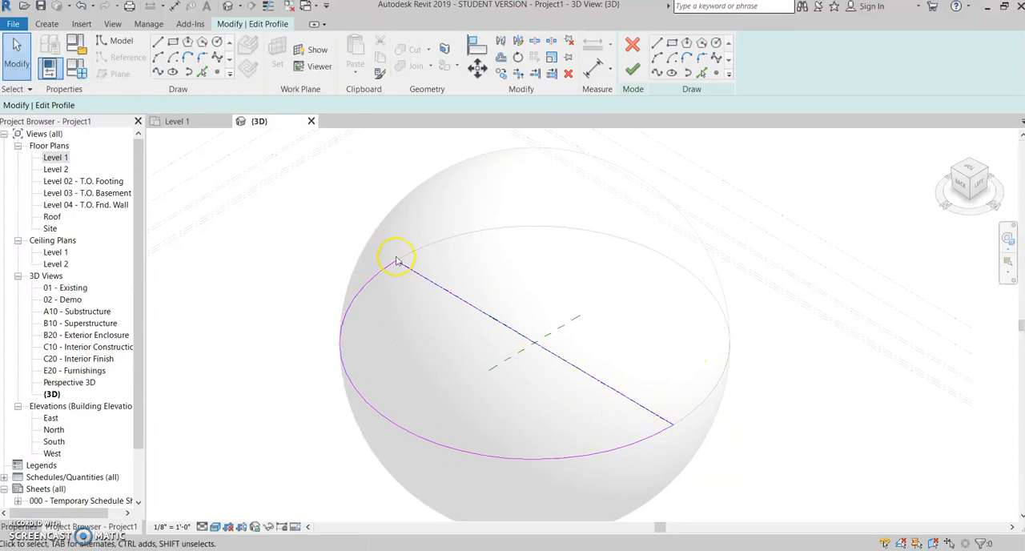
mouse_move(697, 317)
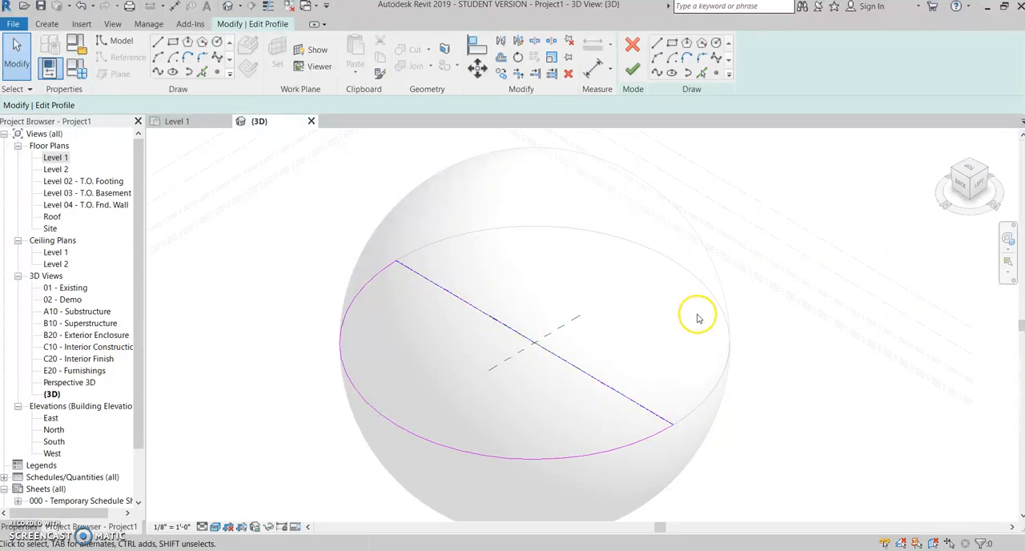
- Trim the semicircular profile to a quarter circle using Trim/Extend to Corner
drag(696, 316, 413, 476)
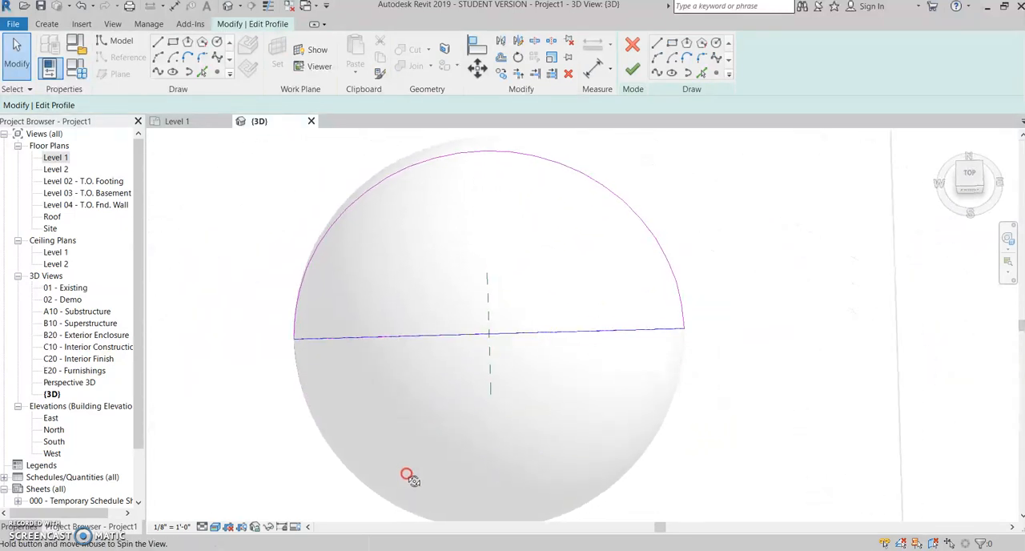
drag(406, 473, 494, 403)
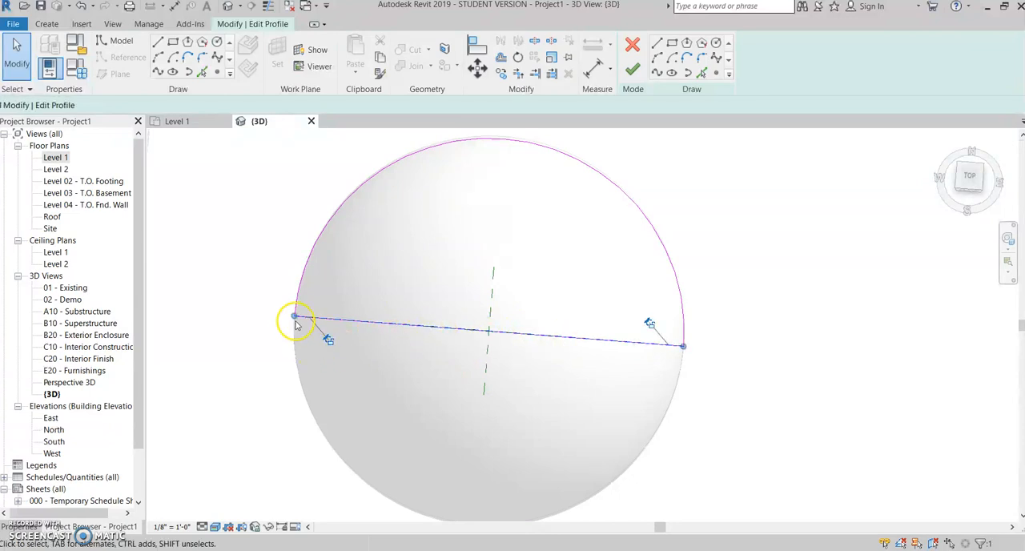
click(295, 316)
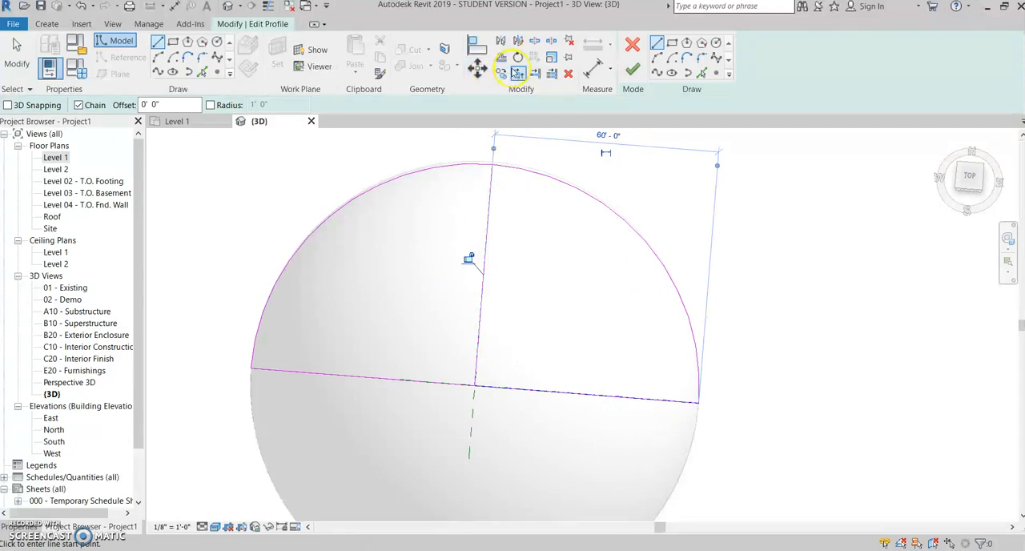
click(519, 72)
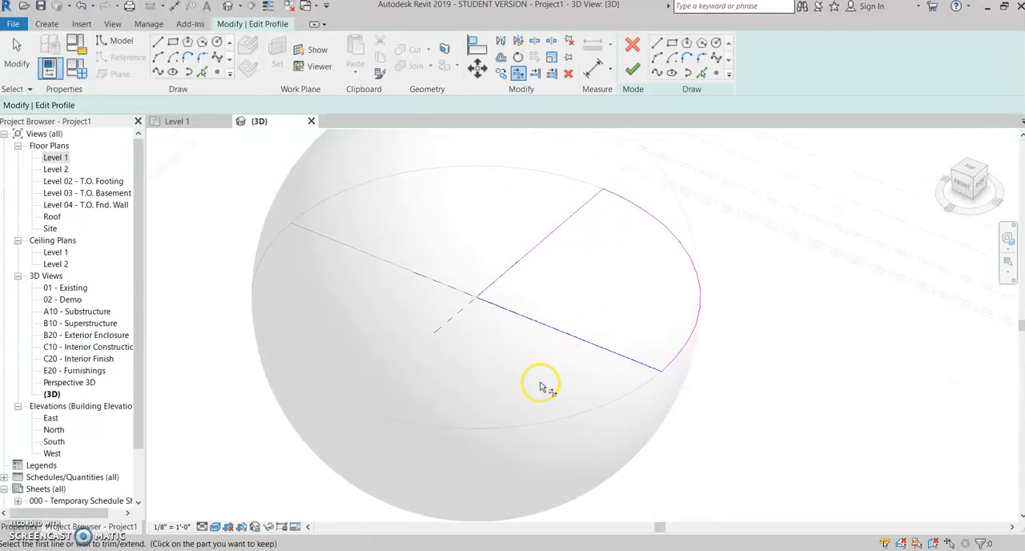
drag(541, 385, 617, 417)
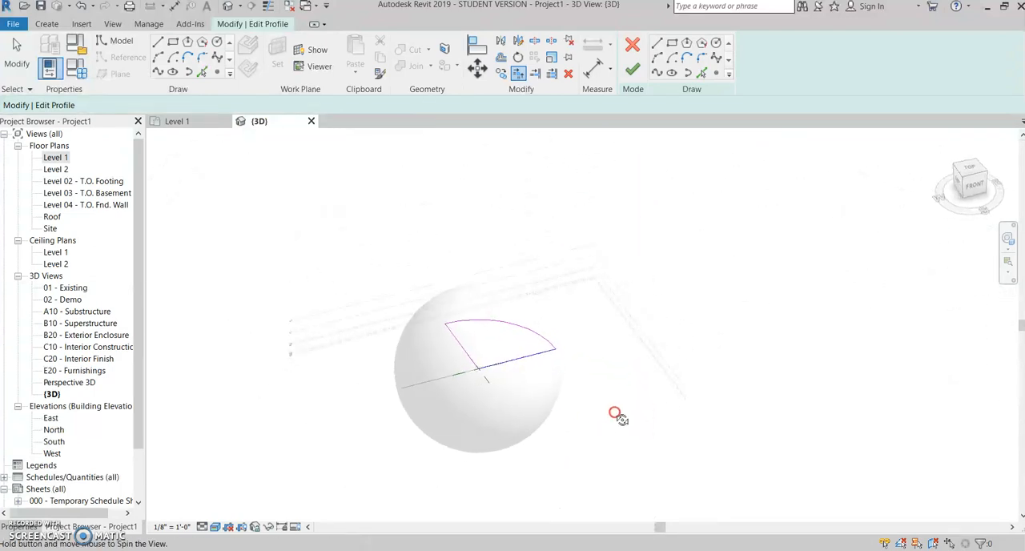
drag(614, 415, 477, 400)
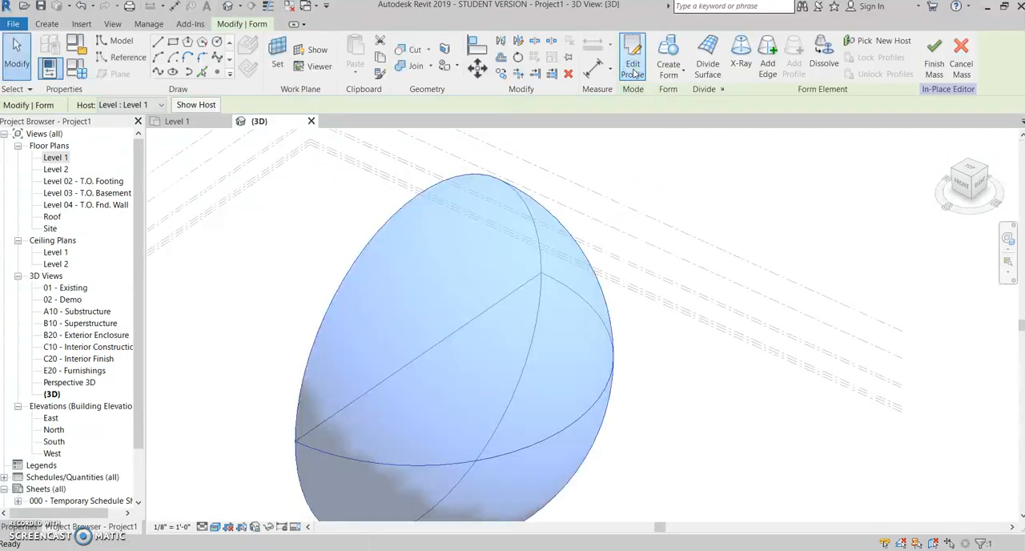
drag(465, 320, 576, 357)
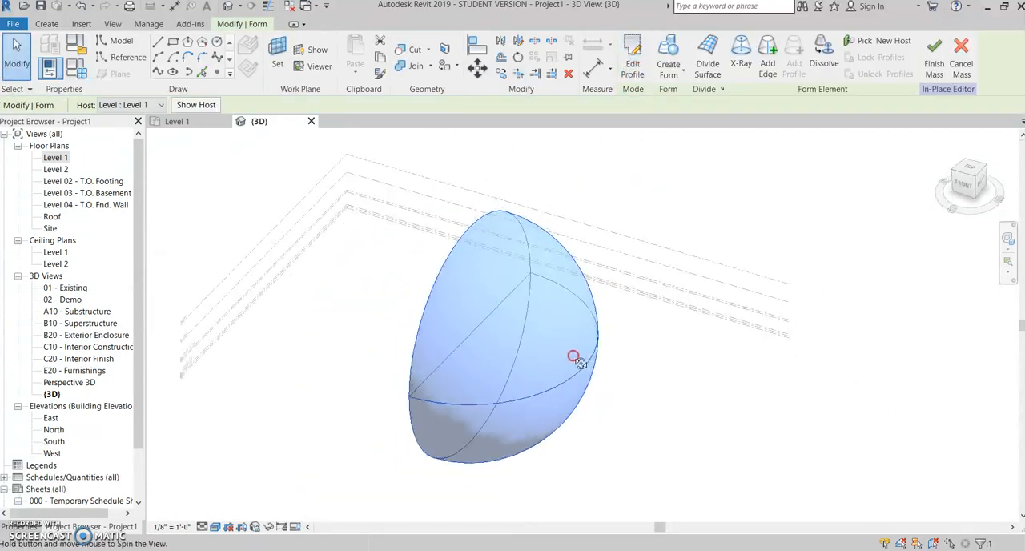
drag(572, 357, 751, 213)
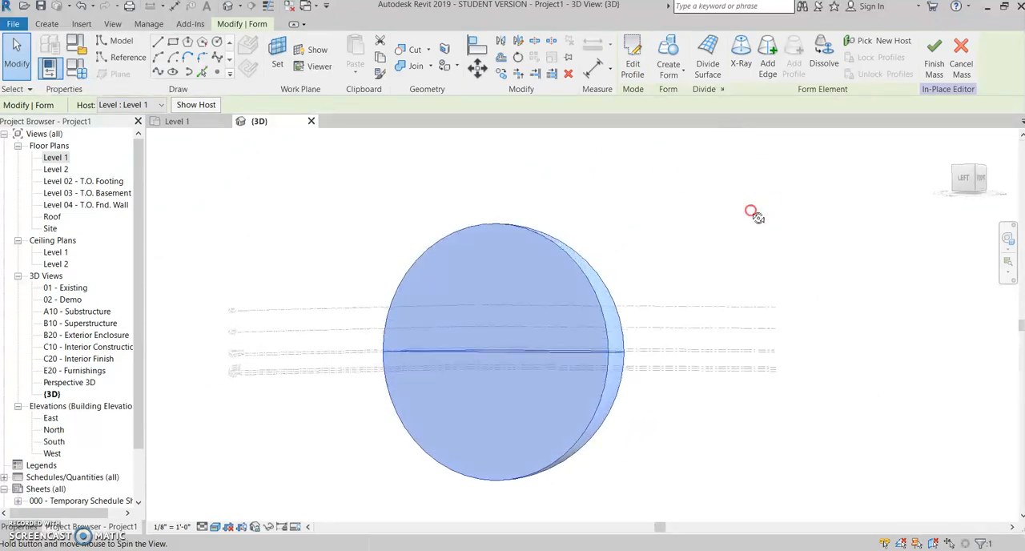
drag(750, 213, 635, 249)
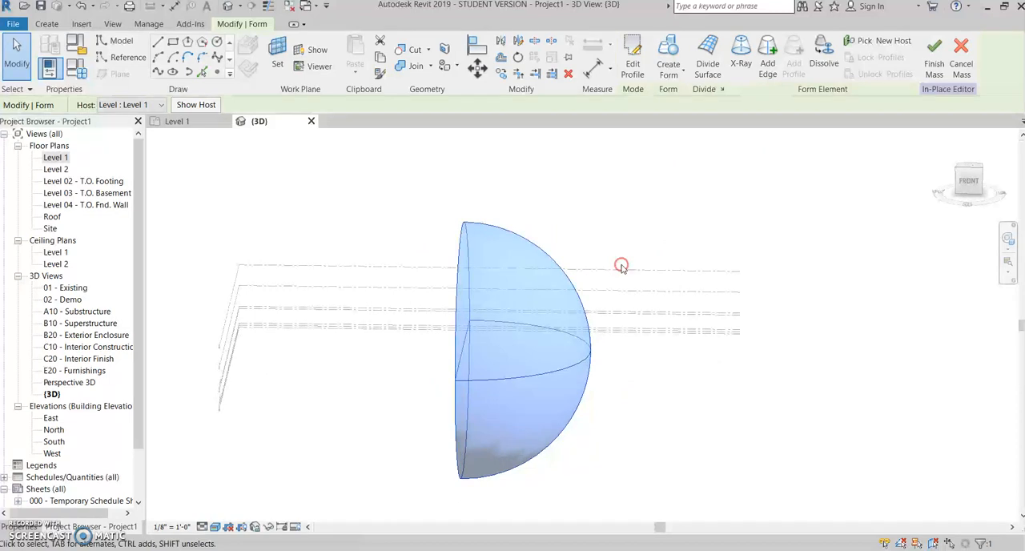
mouse_move(757, 109)
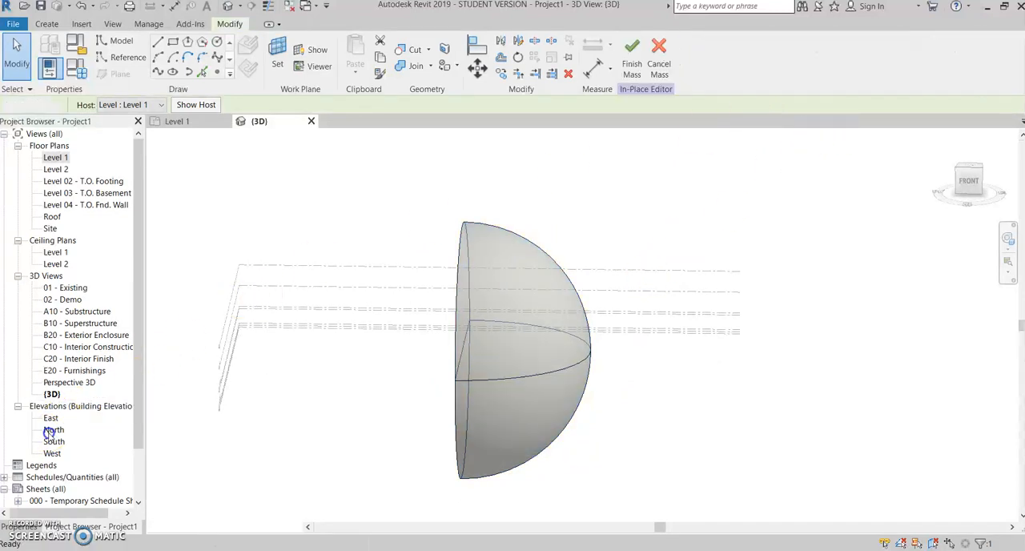
- Check the upright hemisphere in the North elevation, return to 3D, and finish the mass
double_click(54, 430)
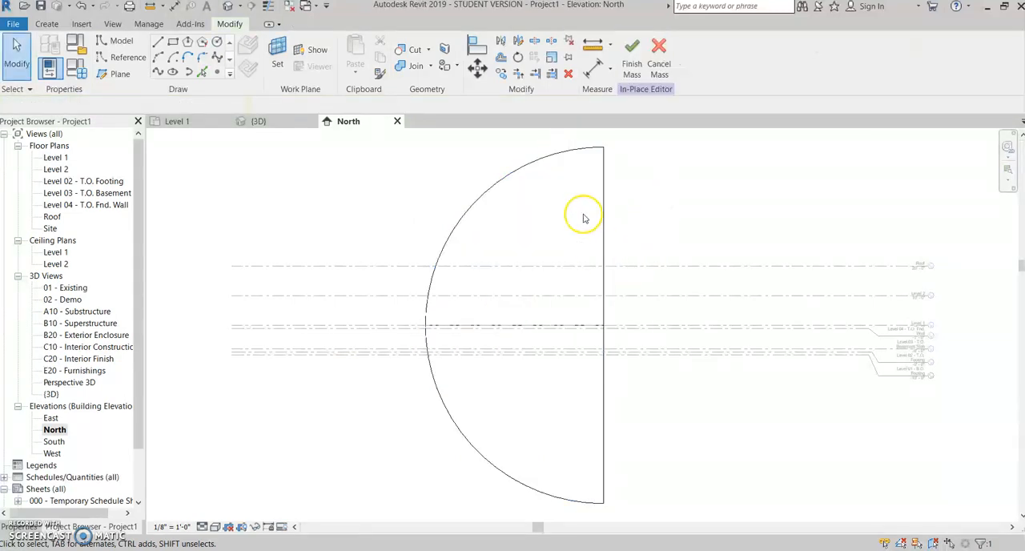
mouse_move(599, 170)
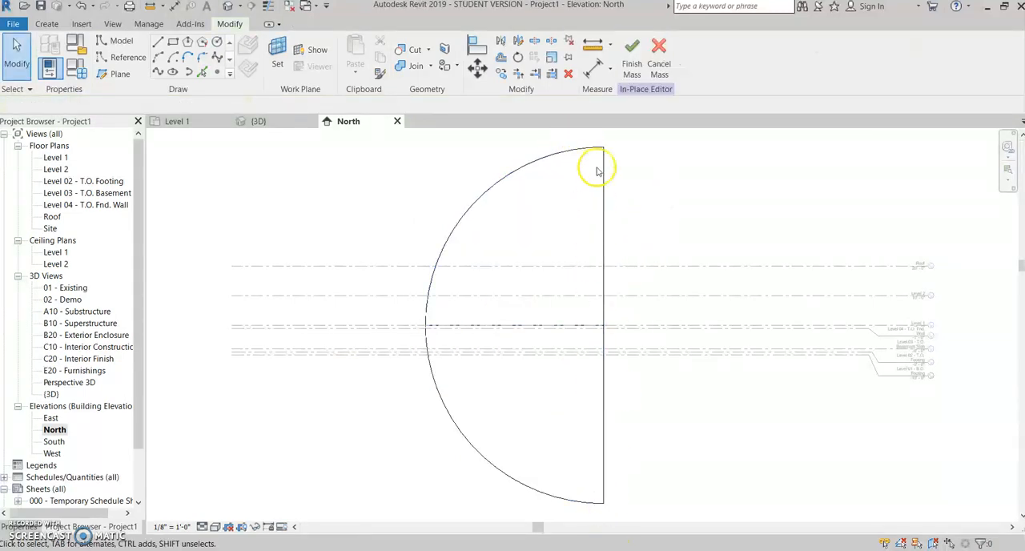
mouse_move(611, 178)
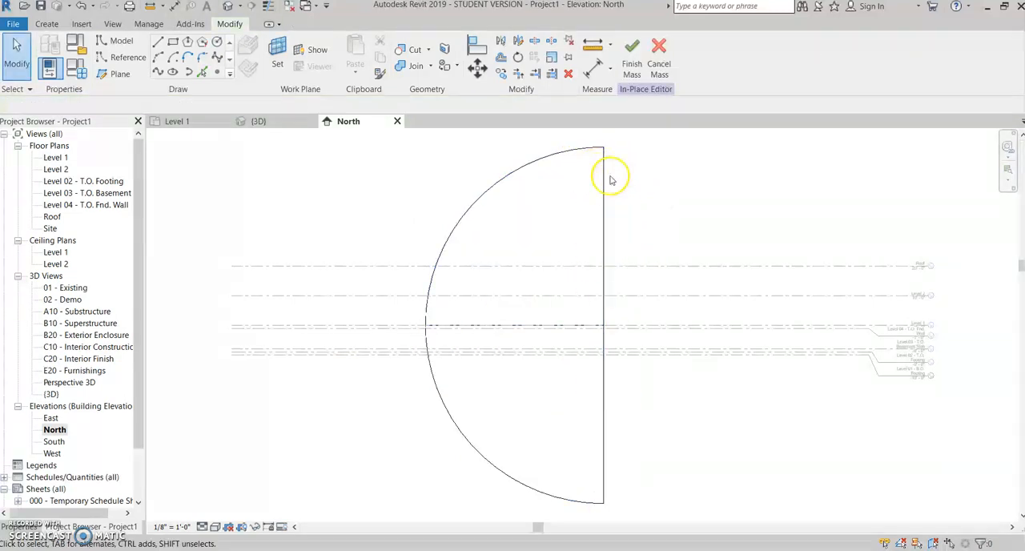
click(258, 121)
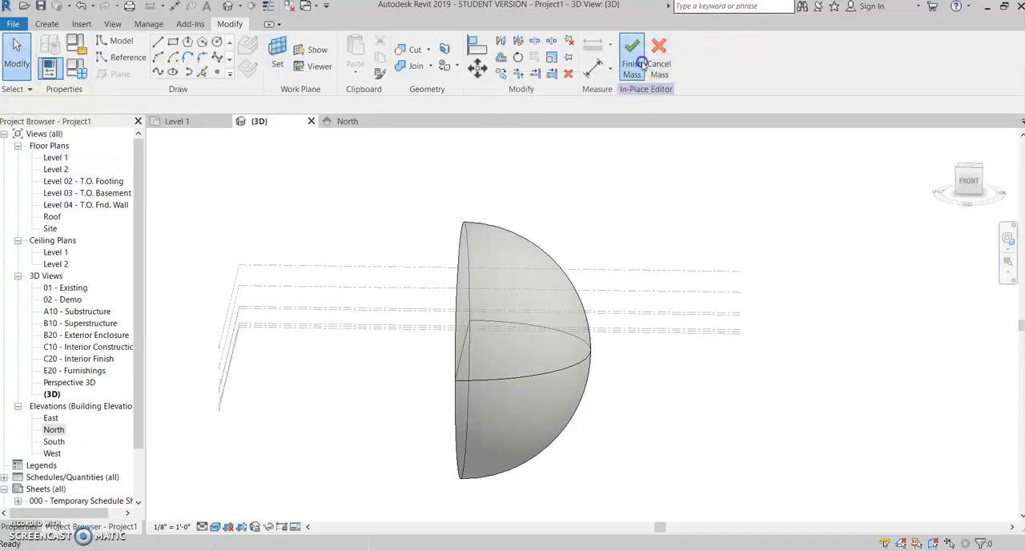
click(632, 56)
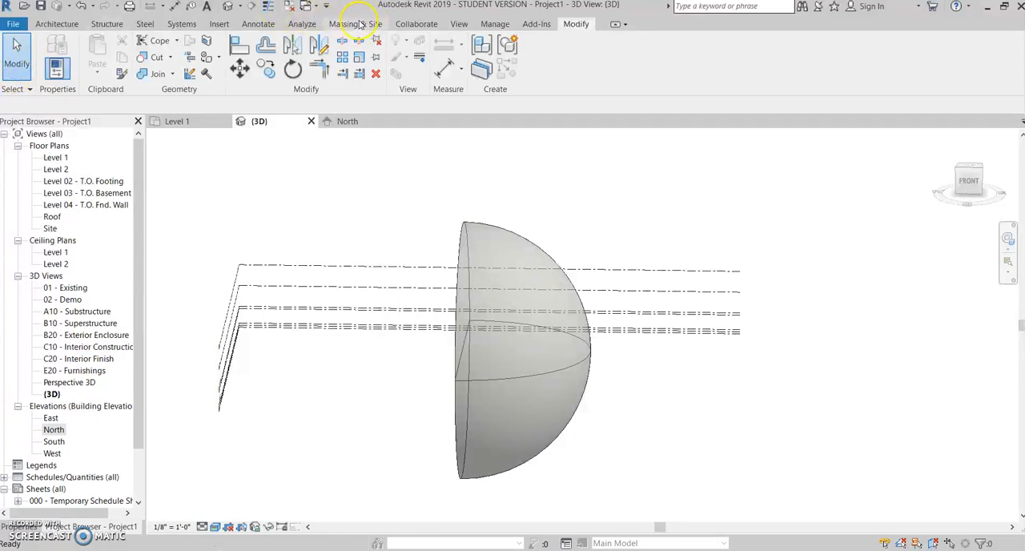
- Apply a Curtain System by Face to the half-sphere's curved face and inspect the result
click(355, 23)
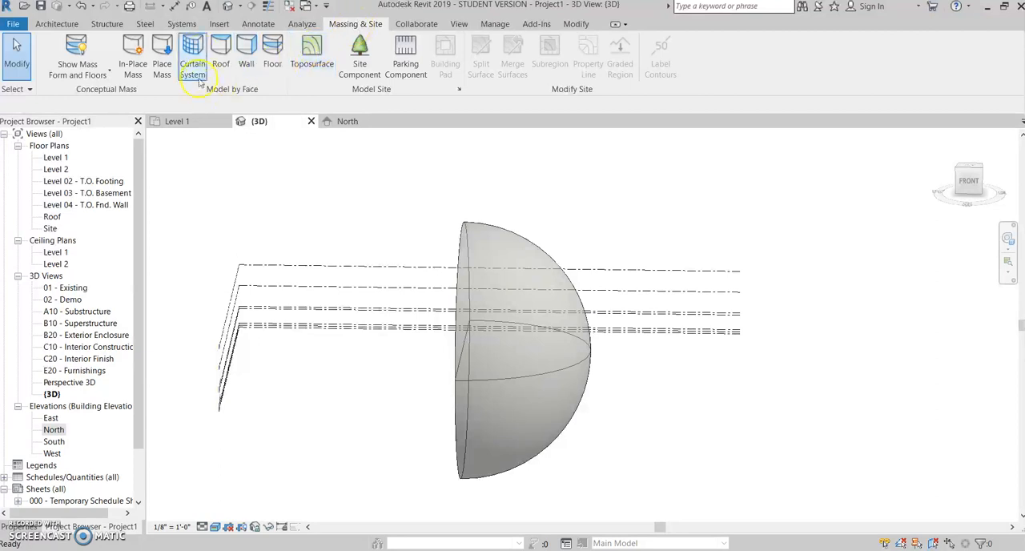
click(193, 56)
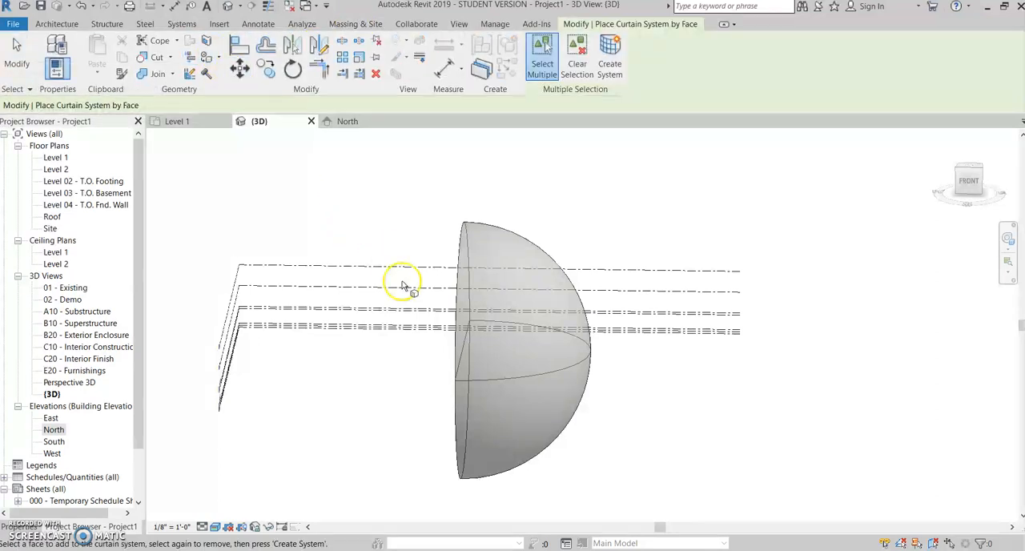
click(471, 308)
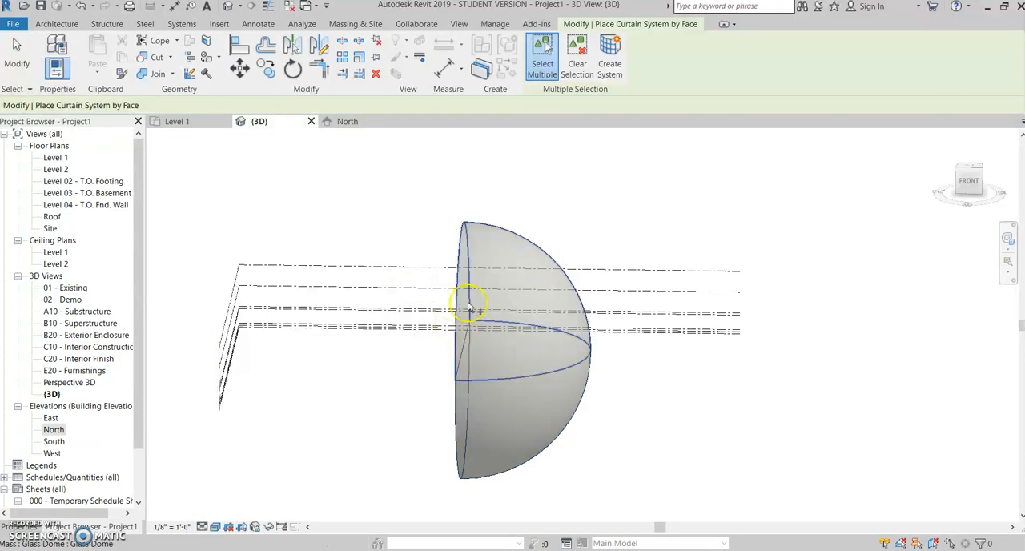
mouse_move(460, 409)
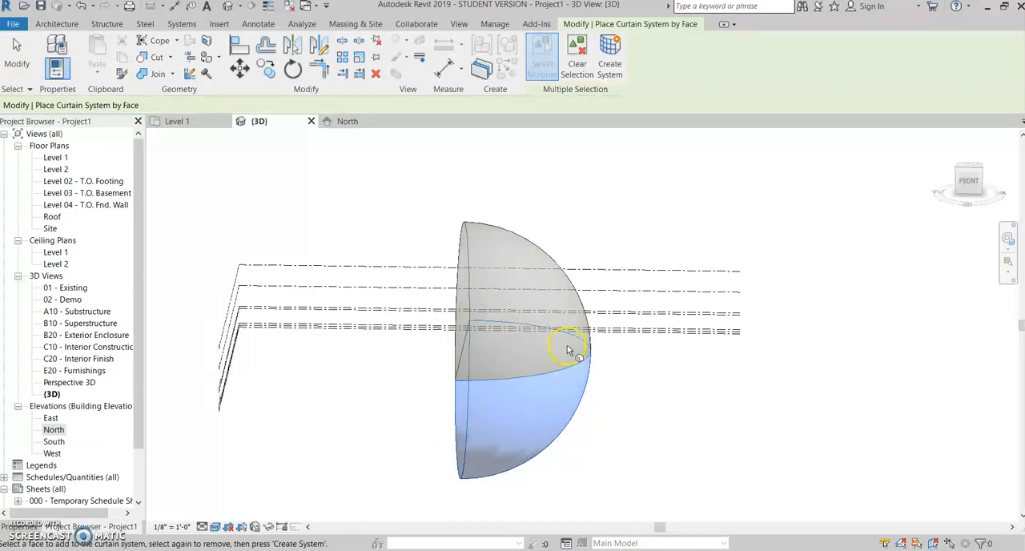
mouse_move(457, 325)
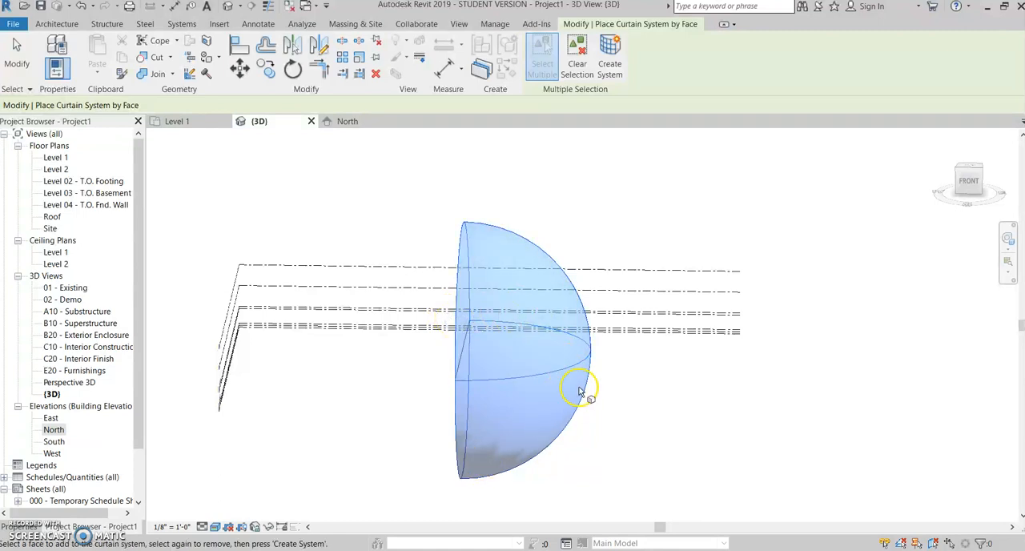
mouse_move(613, 90)
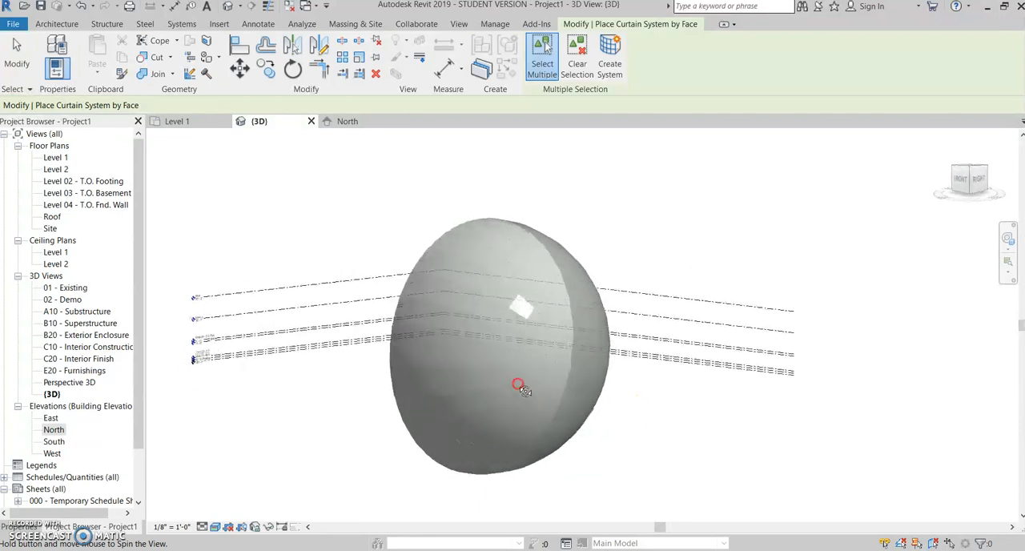
drag(517, 385, 458, 236)
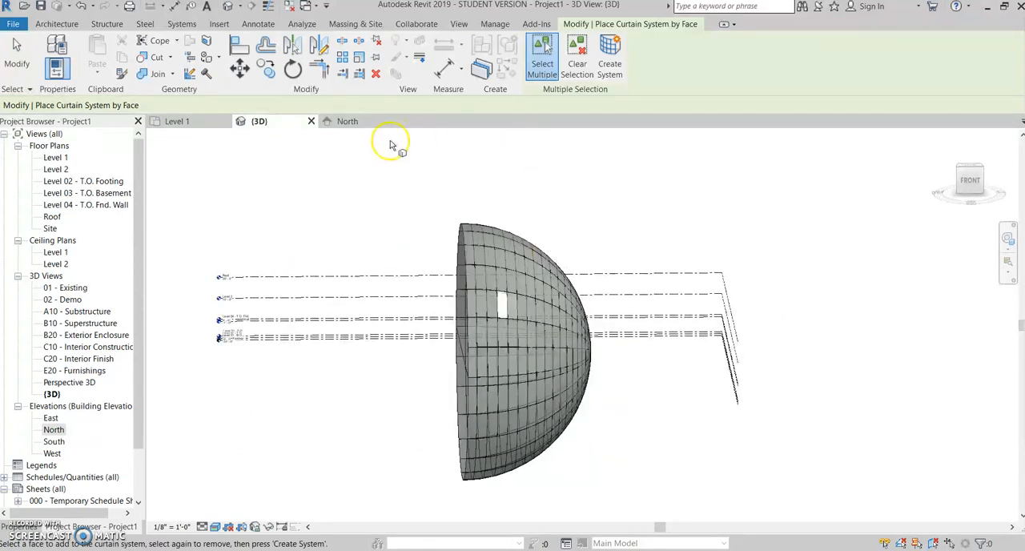
click(347, 121)
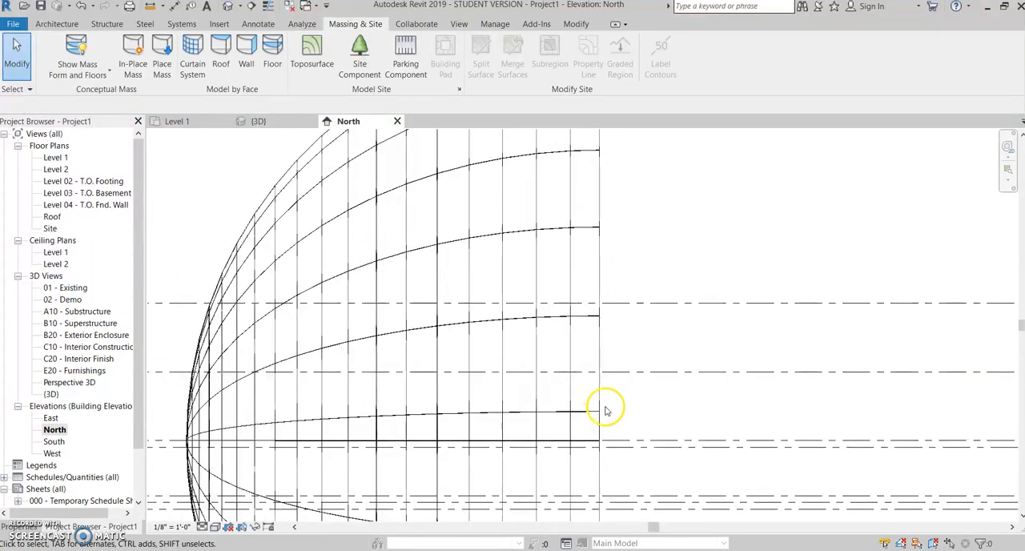
- Select the curtain system and rotate it 90° so the dome stands upright
click(584, 411)
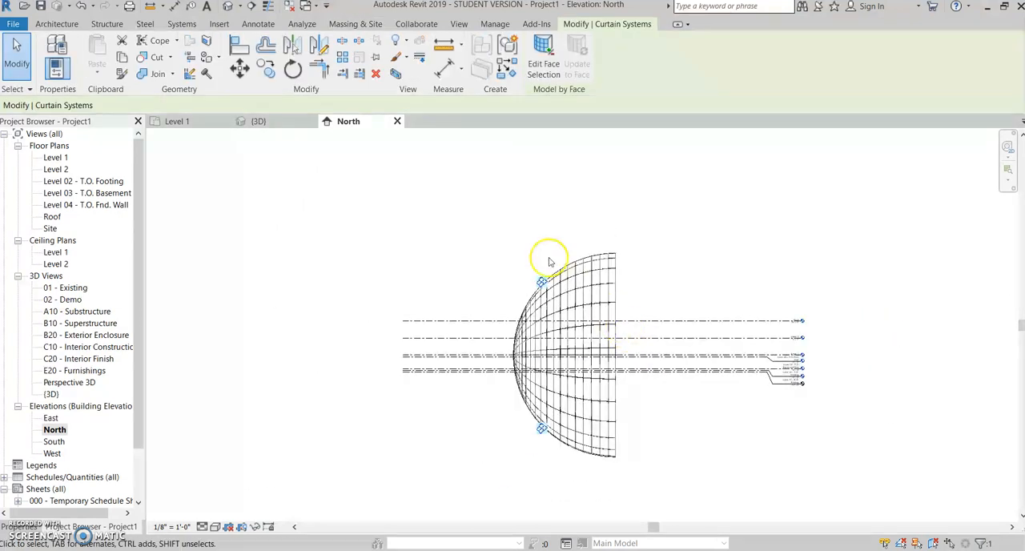
click(292, 68)
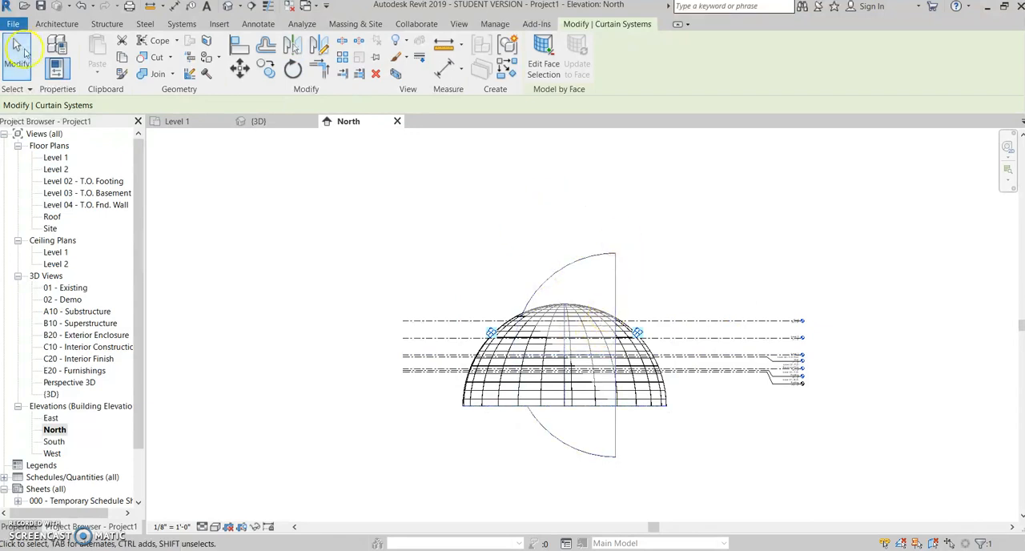
click(355, 23)
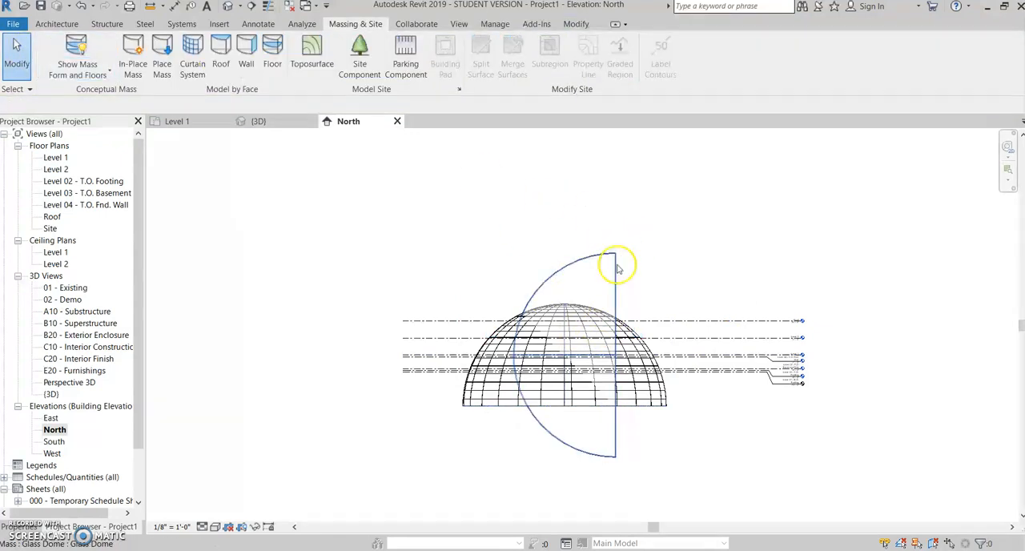
mouse_move(545, 286)
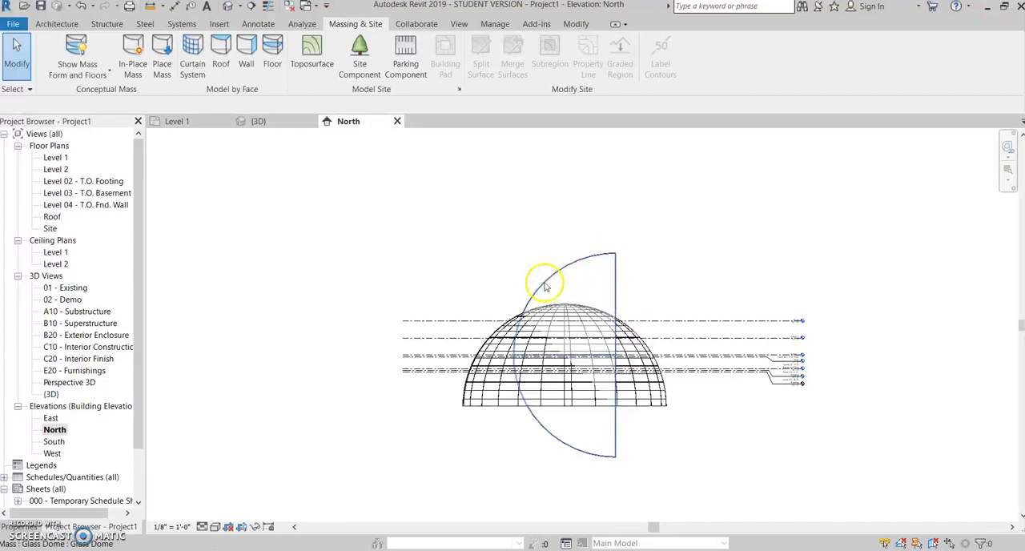
mouse_move(611, 258)
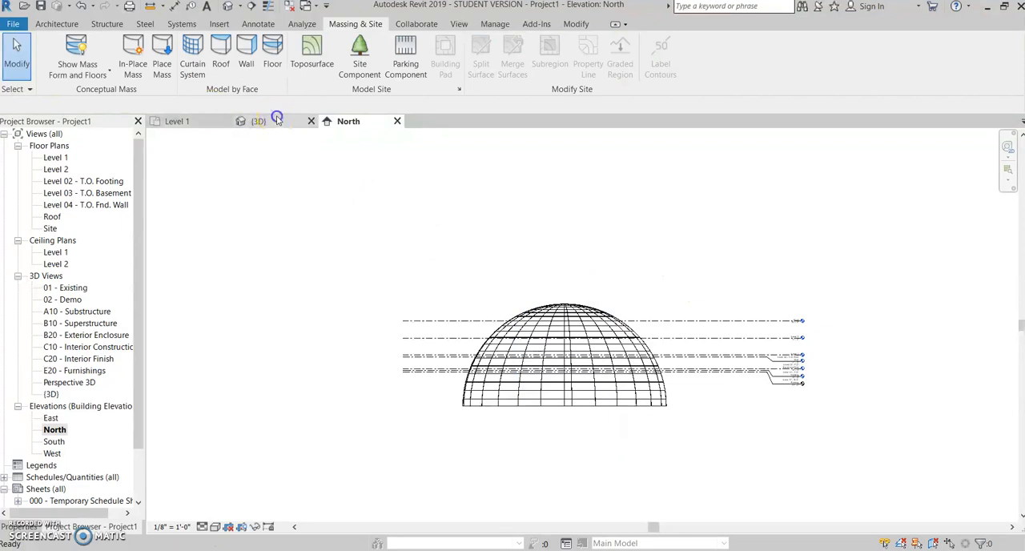
- Orbit the upright glass dome in 3D to view its underside, top and sides
click(258, 121)
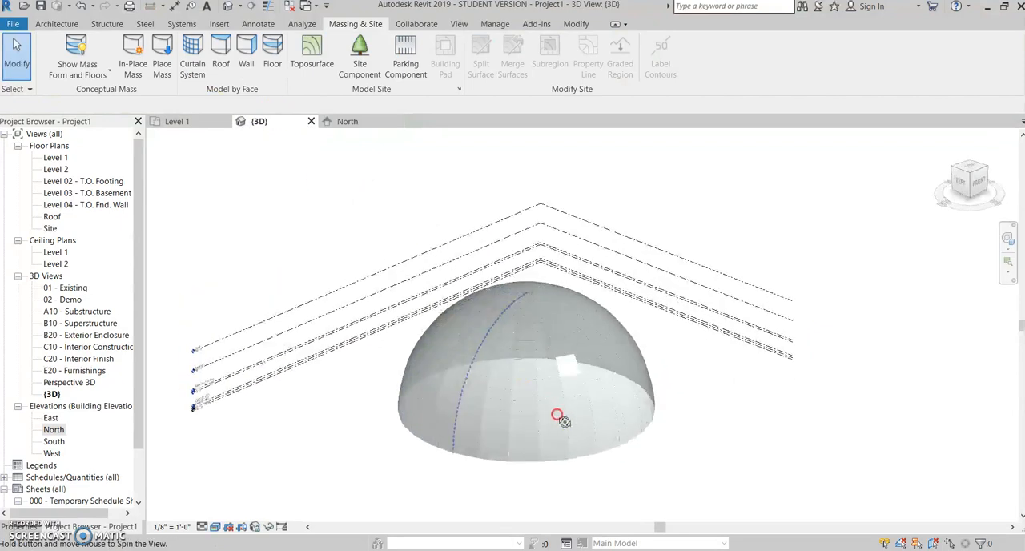
drag(559, 416, 475, 404)
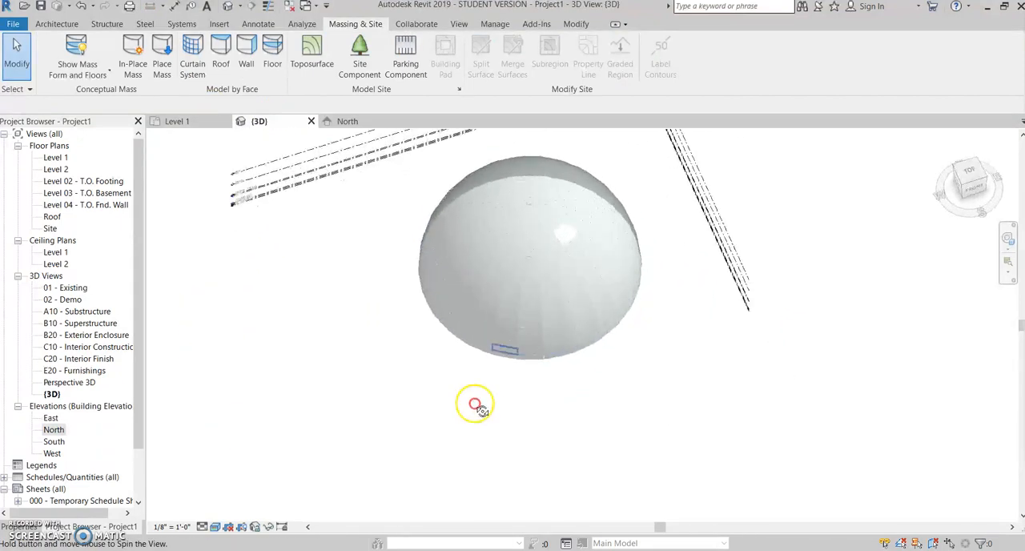
drag(474, 403, 607, 220)
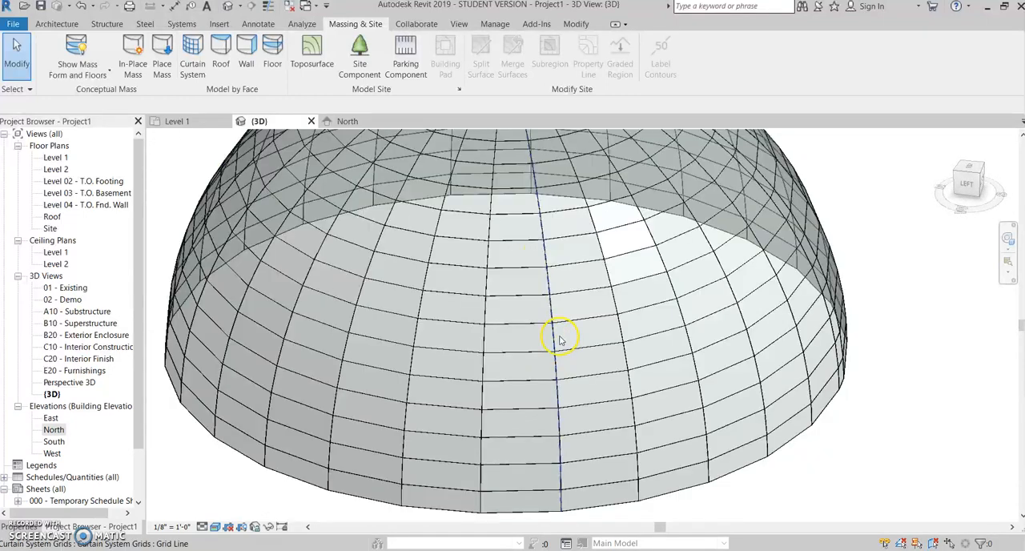
drag(561, 337, 504, 408)
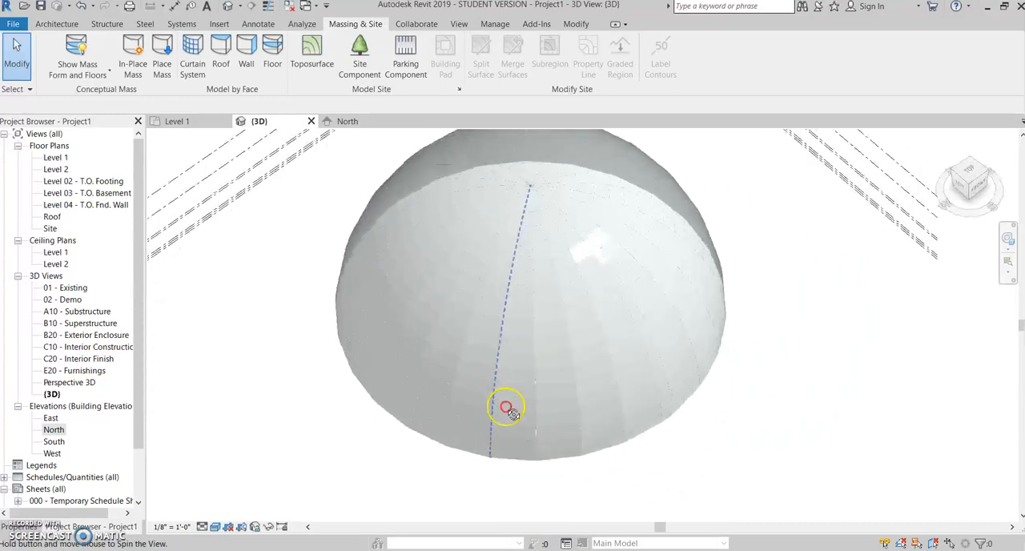
drag(505, 406, 505, 424)
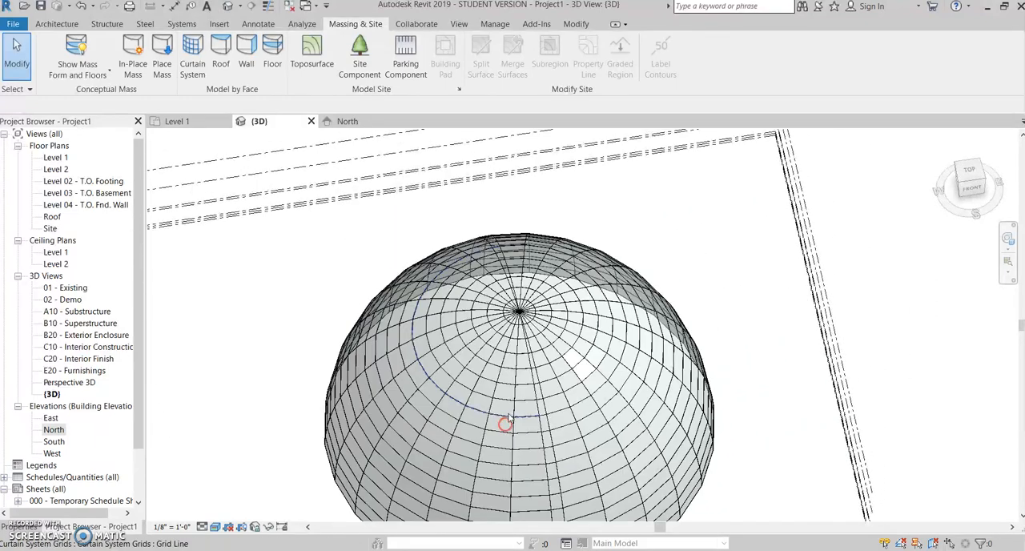
drag(504, 424, 529, 342)
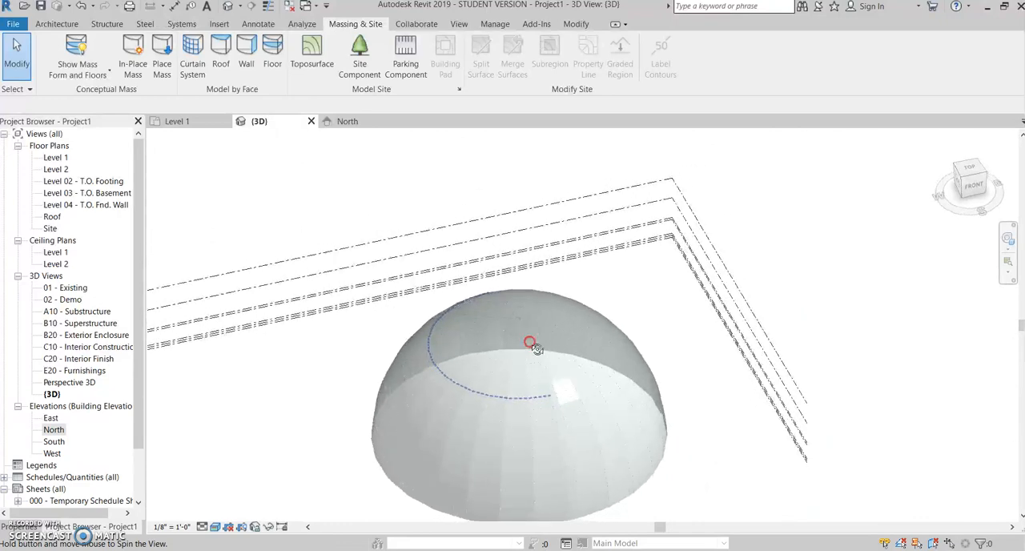
drag(528, 343, 554, 375)
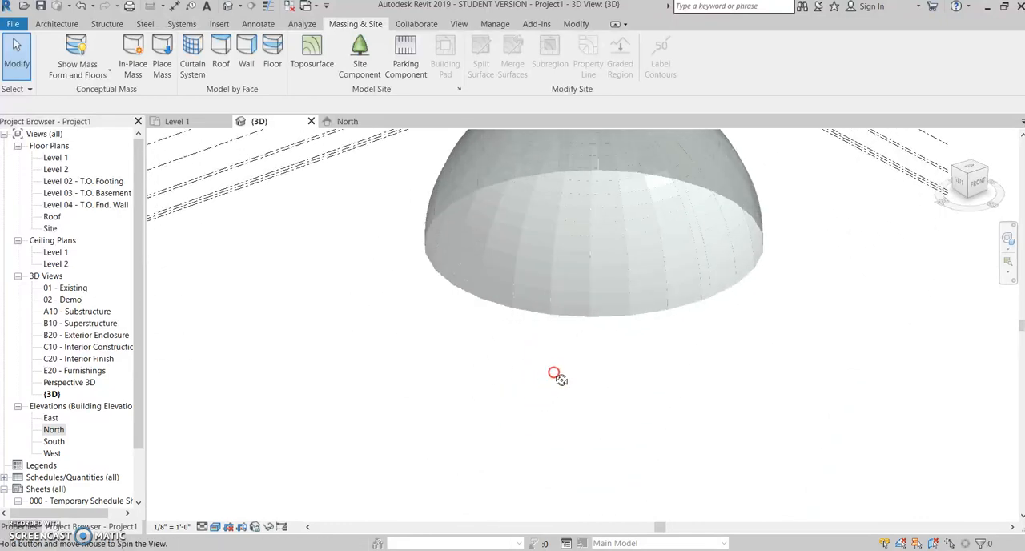
drag(554, 374, 568, 451)
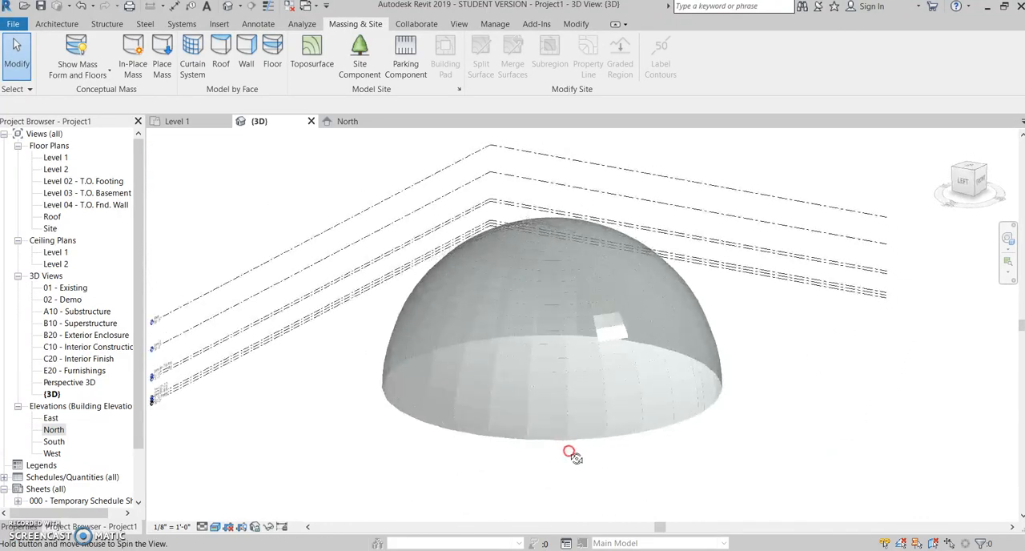